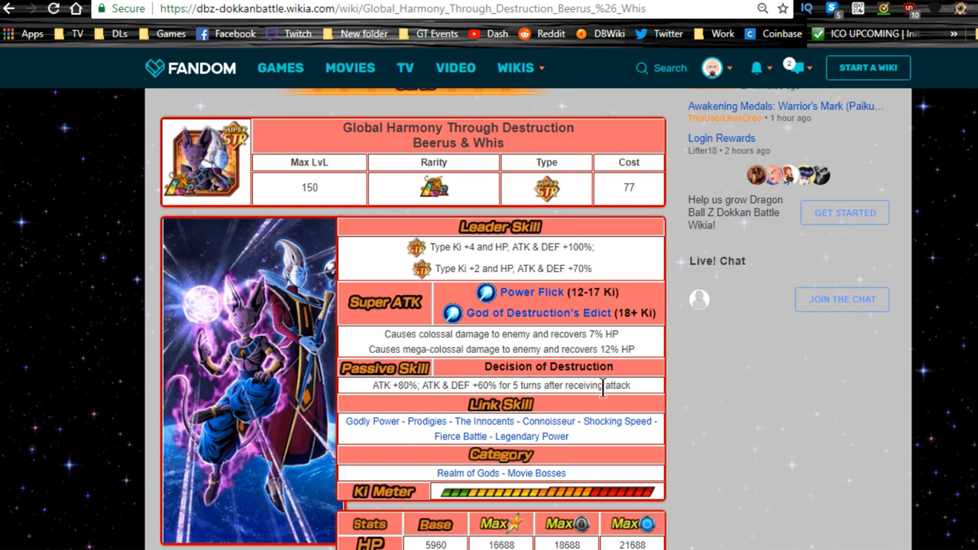
Step: Highlight the leader skill Ki type, super attack and passive lines, then scroll to the HP/ATK/DEF stats table
double_click(437, 248)
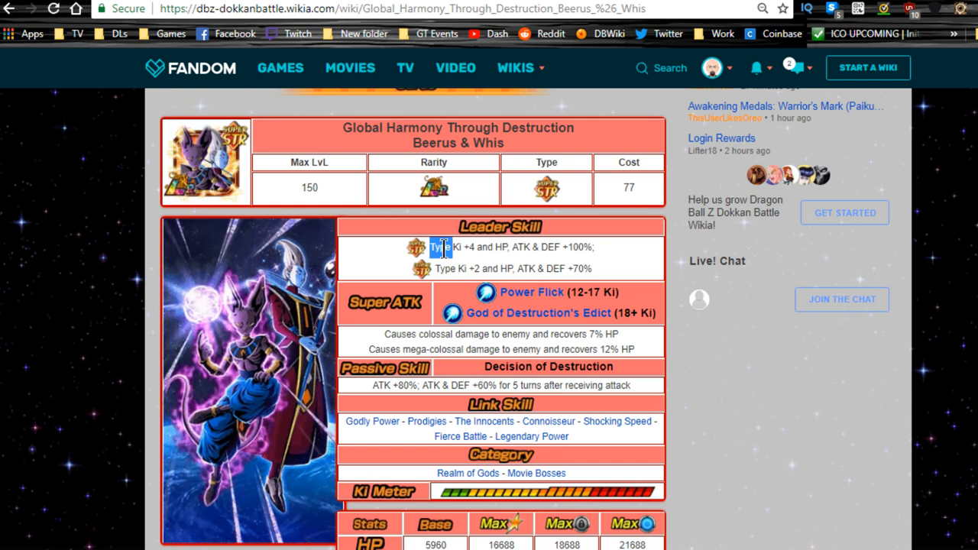
drag(431, 248, 505, 248)
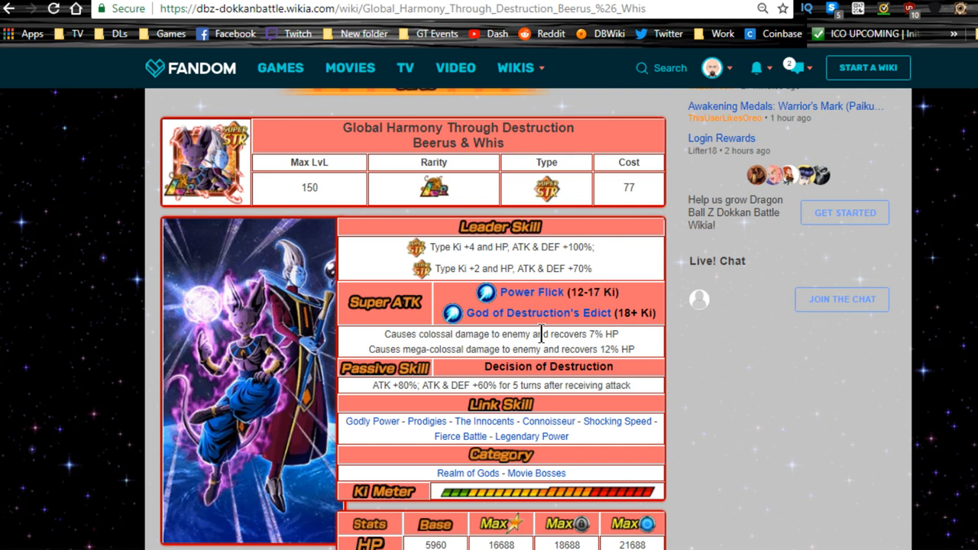
mouse_move(603, 327)
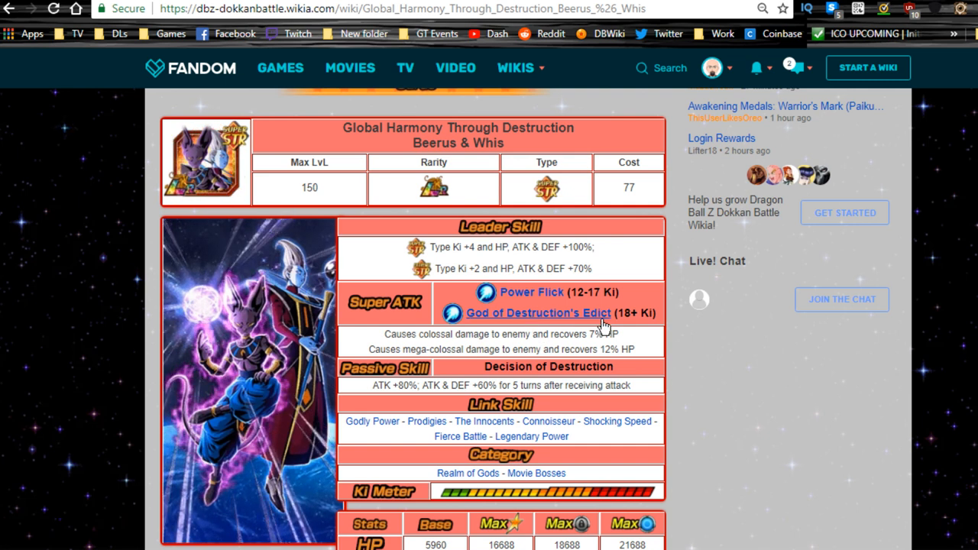
mouse_move(425, 336)
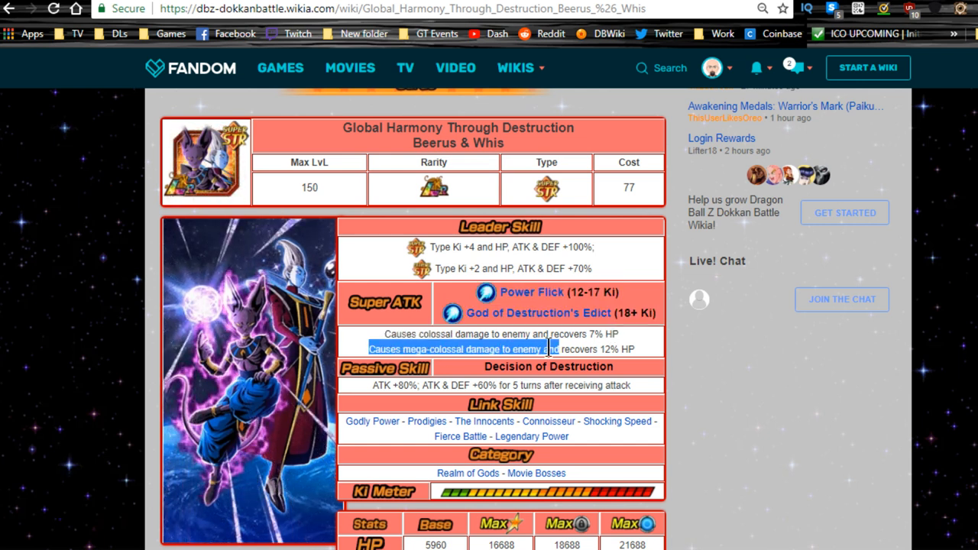
click(625, 349)
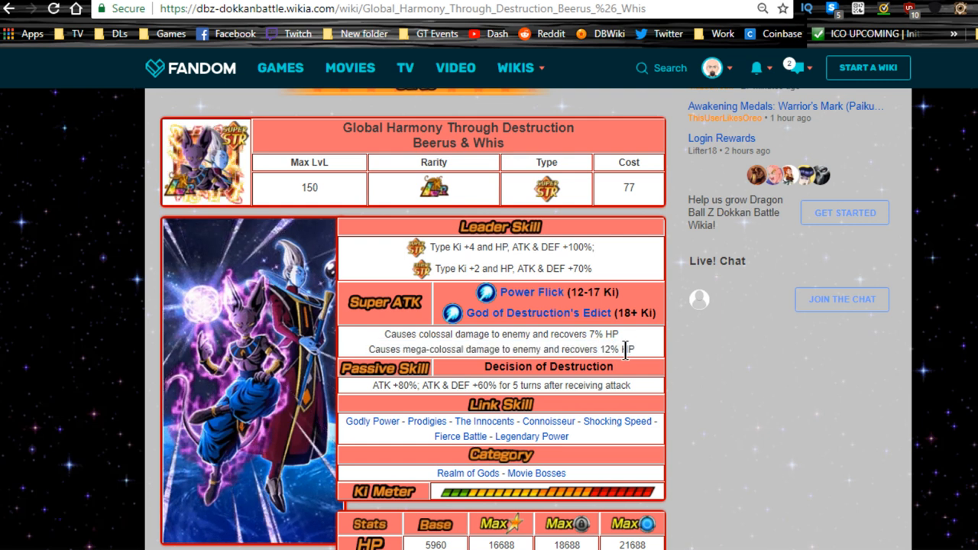
triple_click(499, 349)
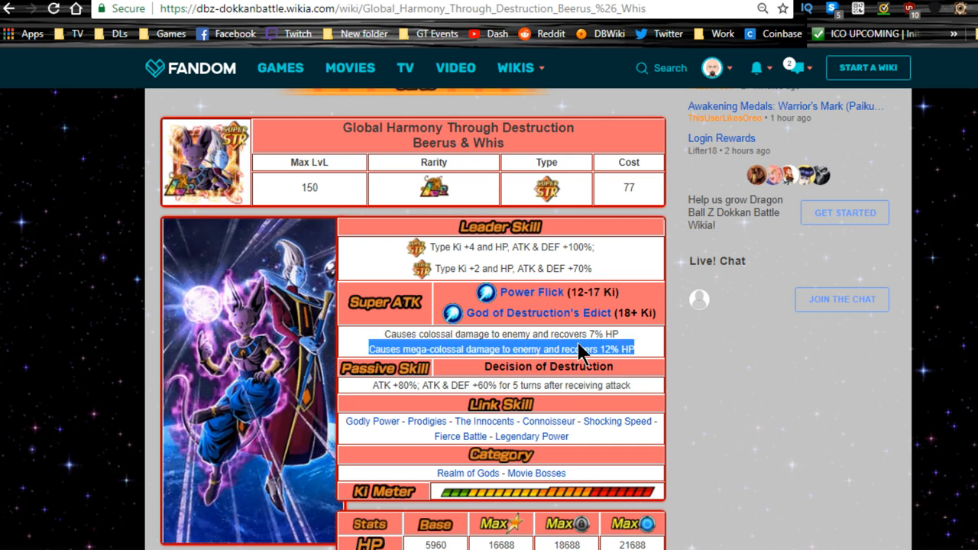
click(606, 349)
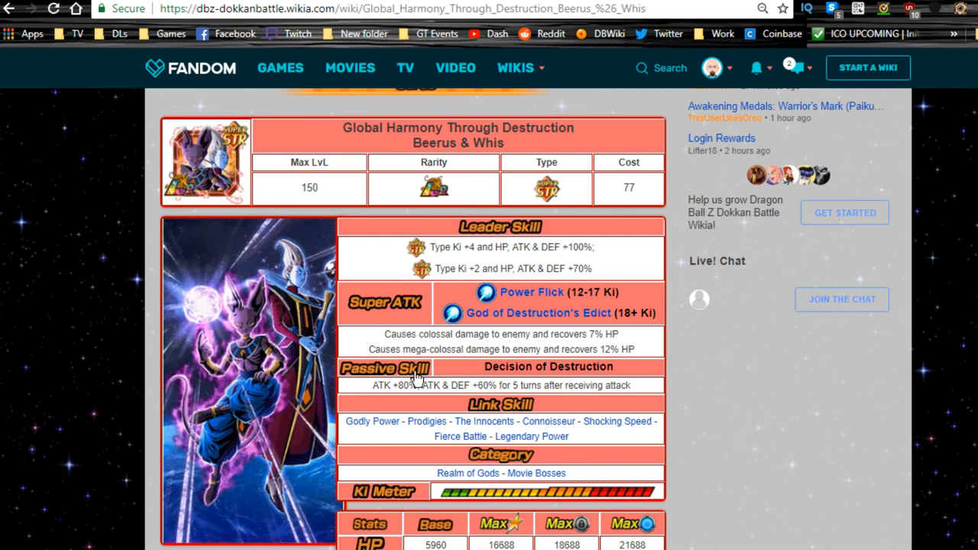
mouse_move(406, 404)
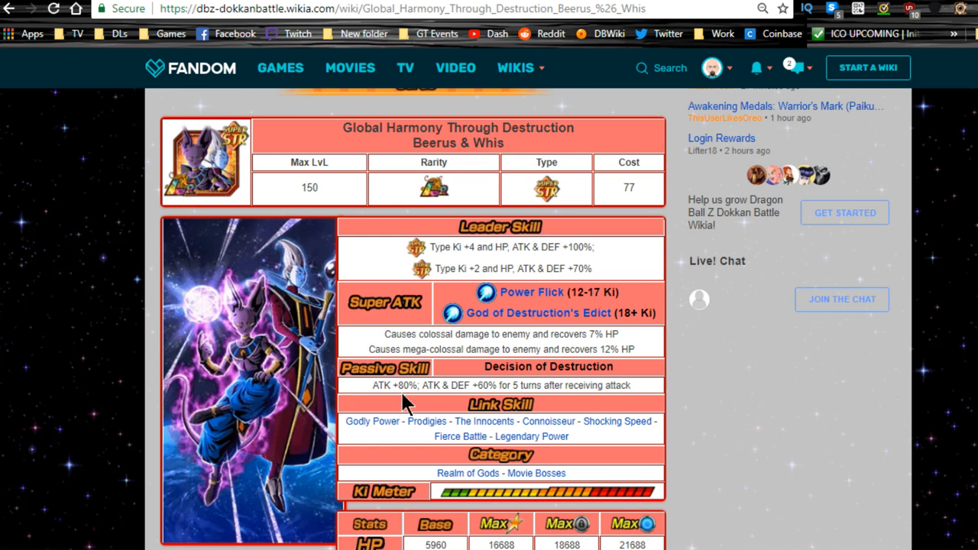
triple_click(501, 385)
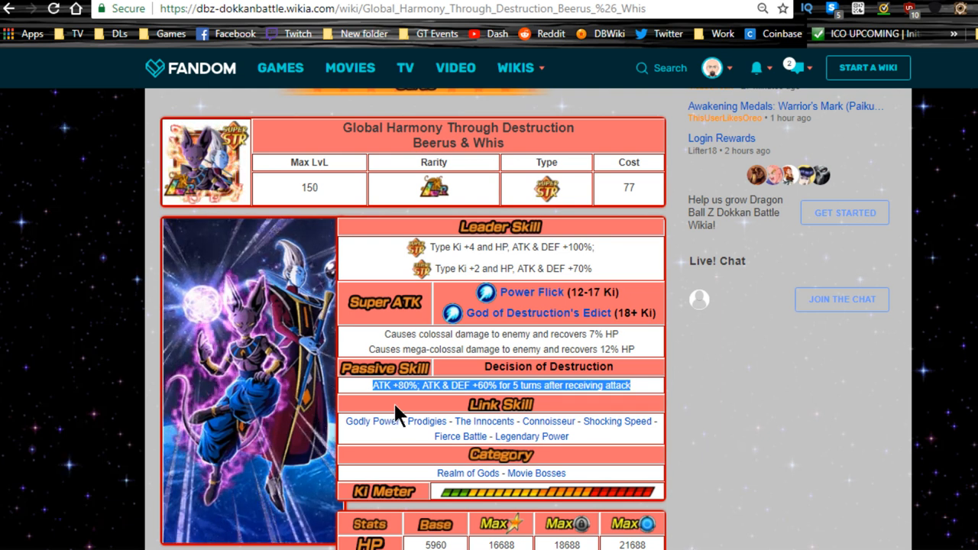
mouse_move(630, 385)
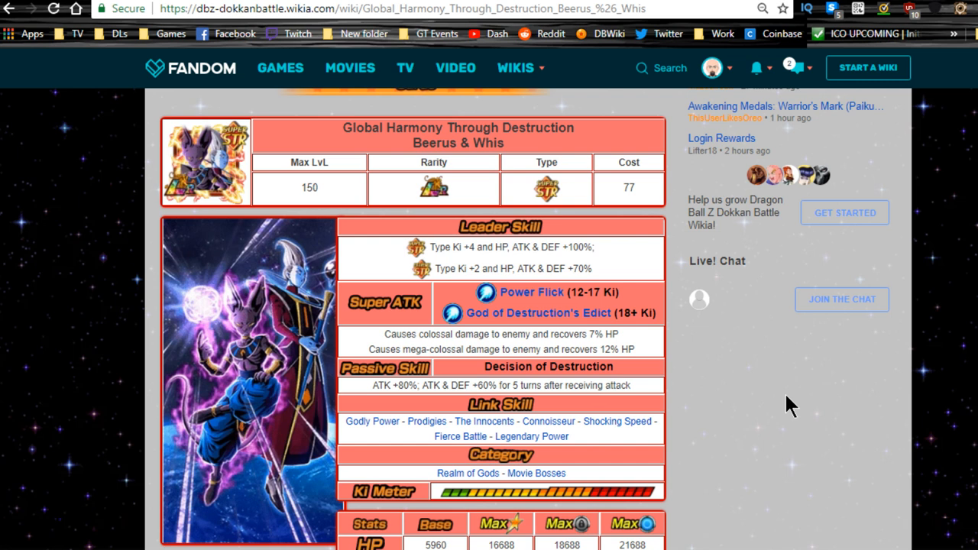
mouse_move(841, 444)
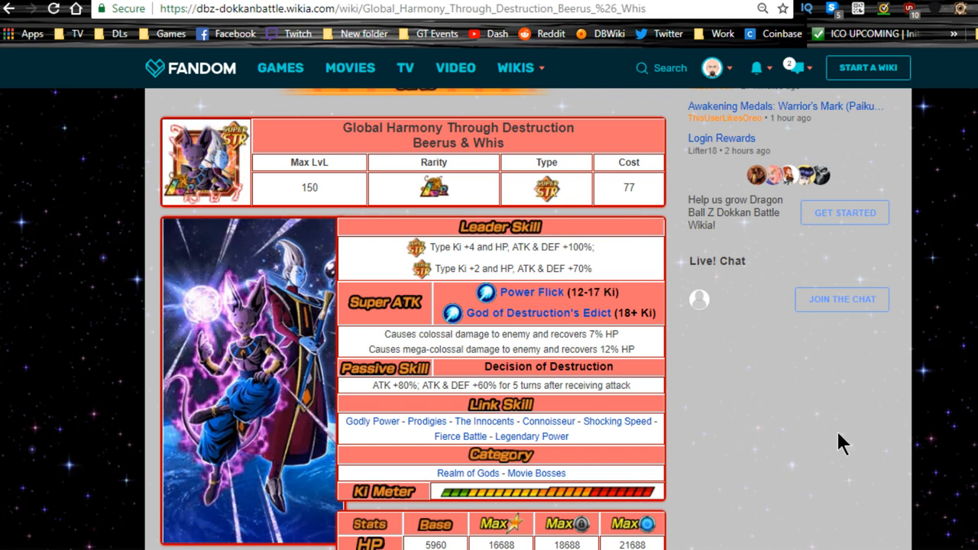
scroll(down, 3)
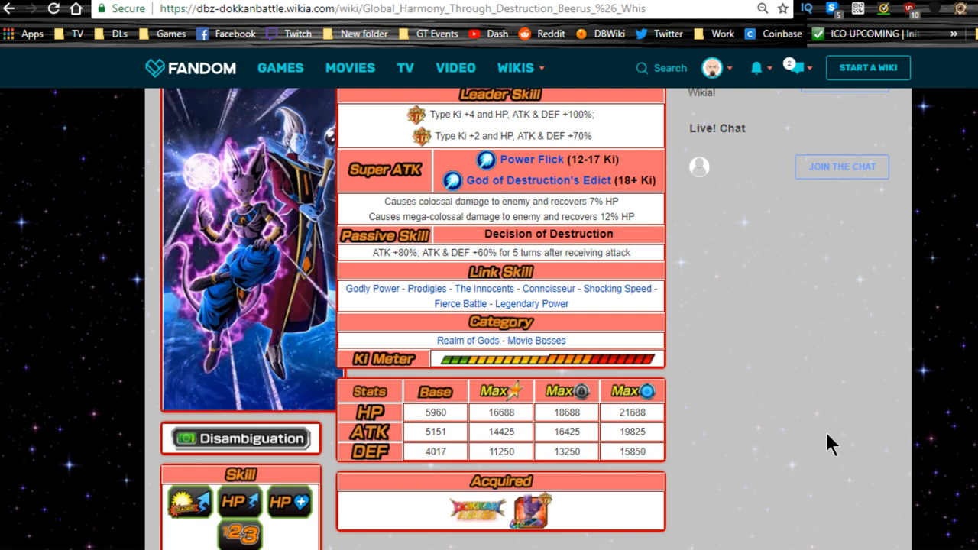
mouse_move(856, 440)
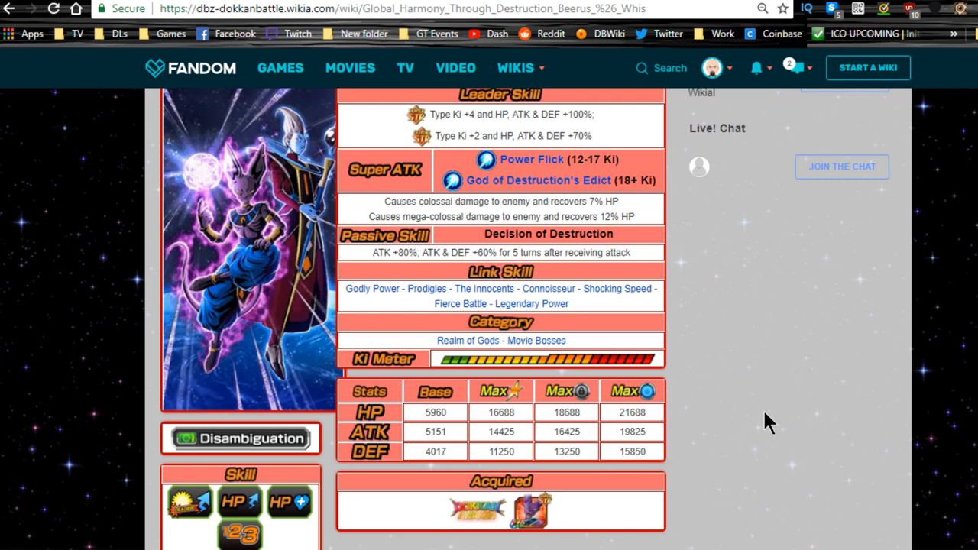
scroll(down, 3)
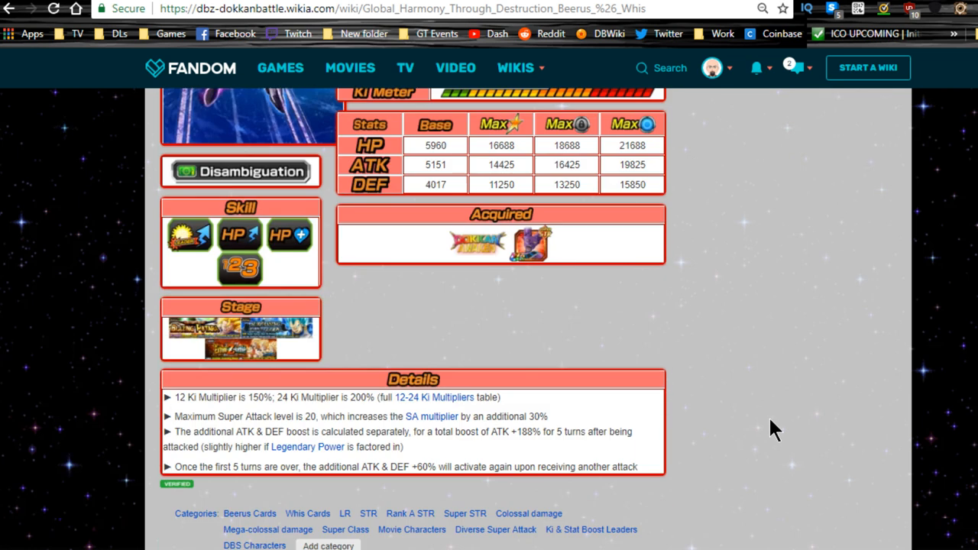
double_click(257, 398)
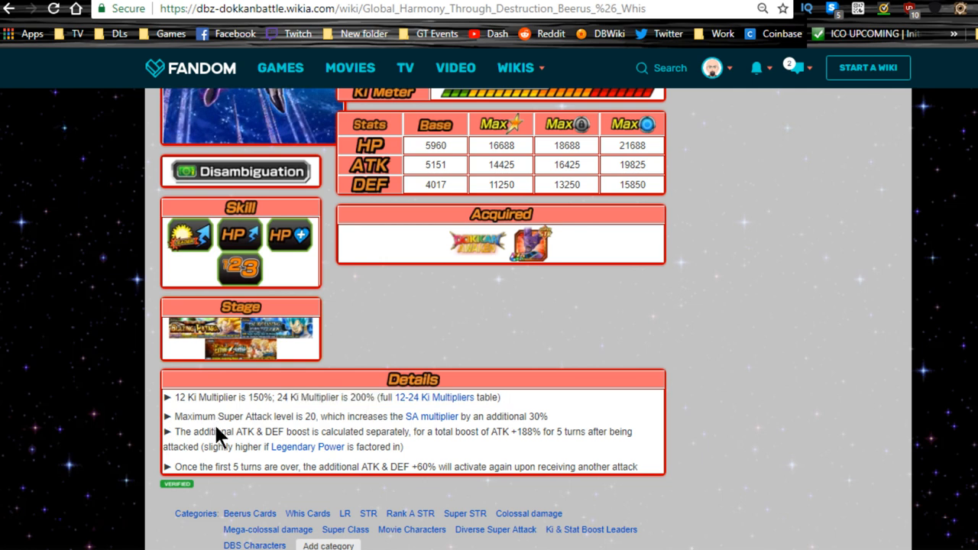
double_click(259, 416)
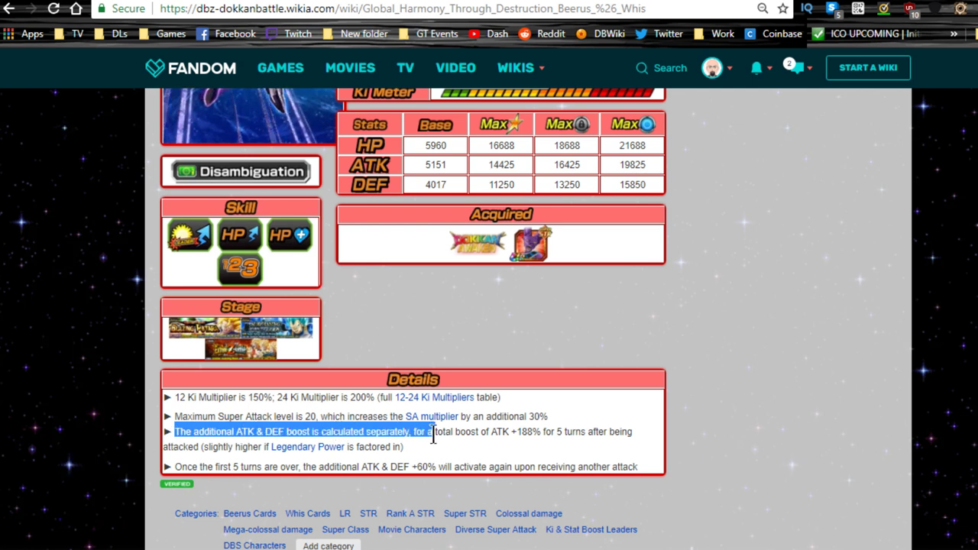
drag(431, 431, 547, 440)
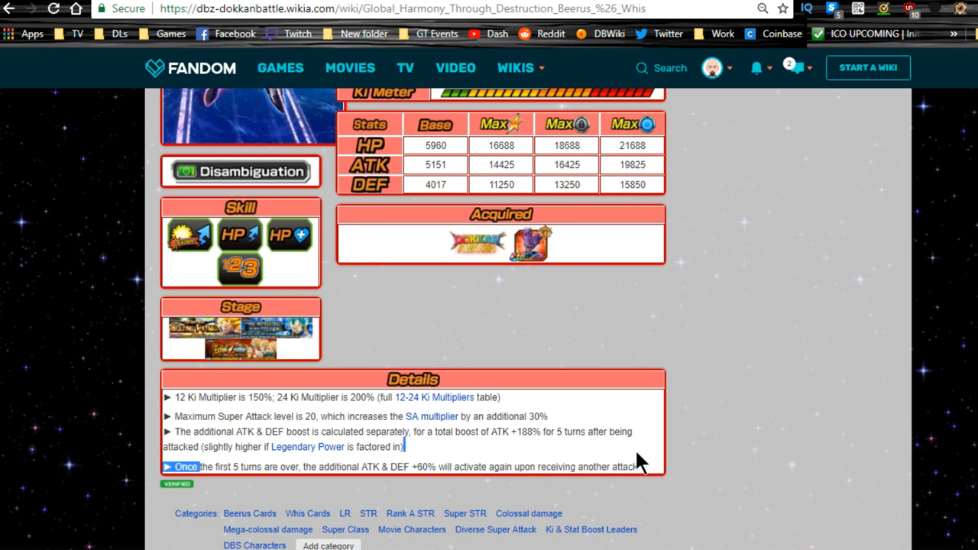
scroll(up, 3)
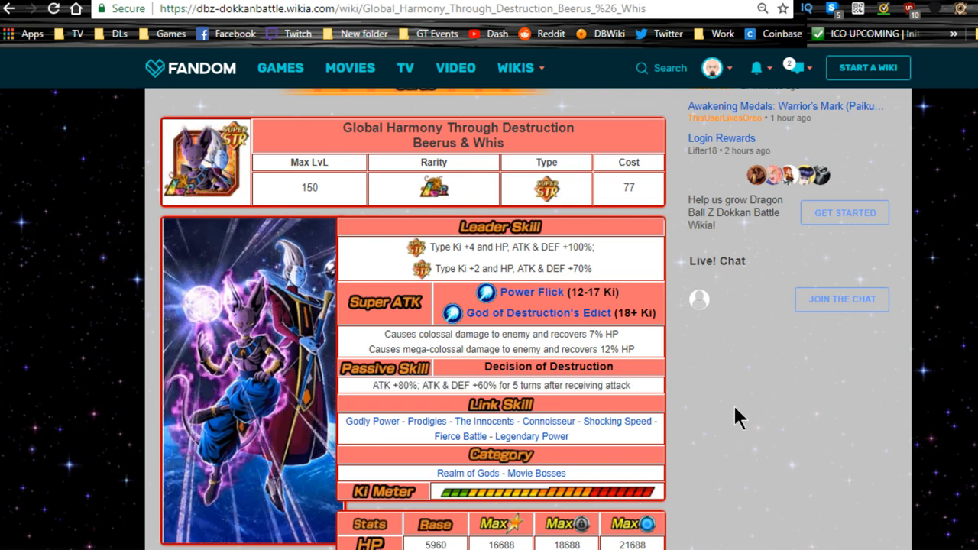
mouse_move(703, 412)
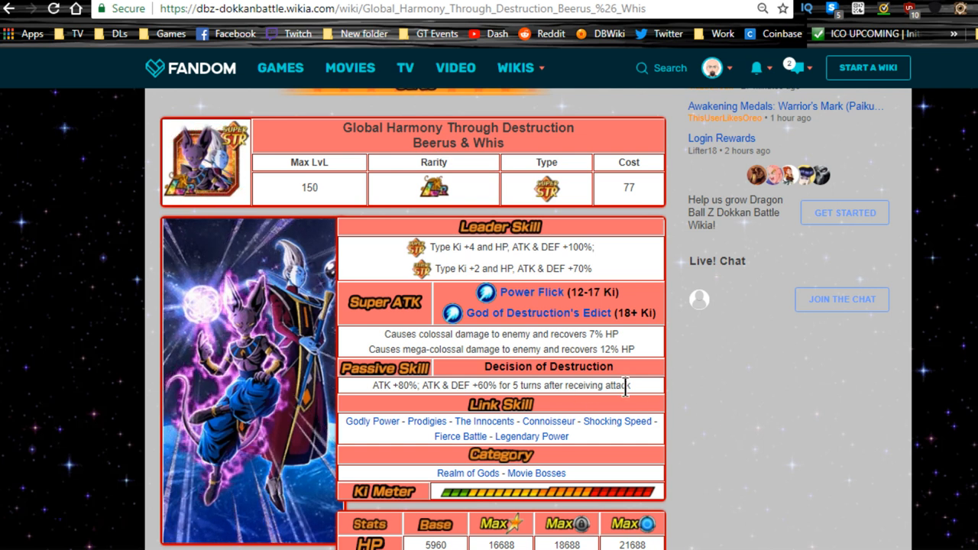
mouse_move(649, 397)
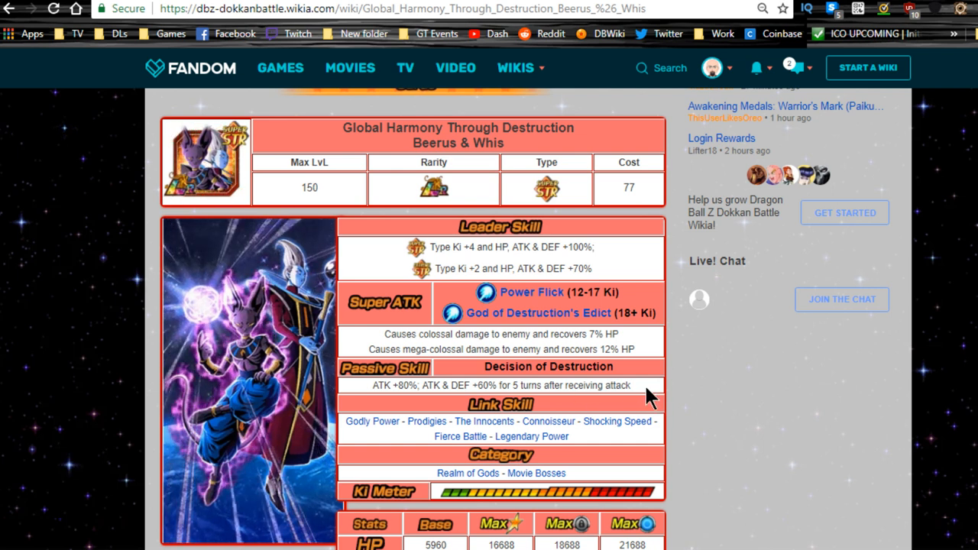
mouse_move(741, 416)
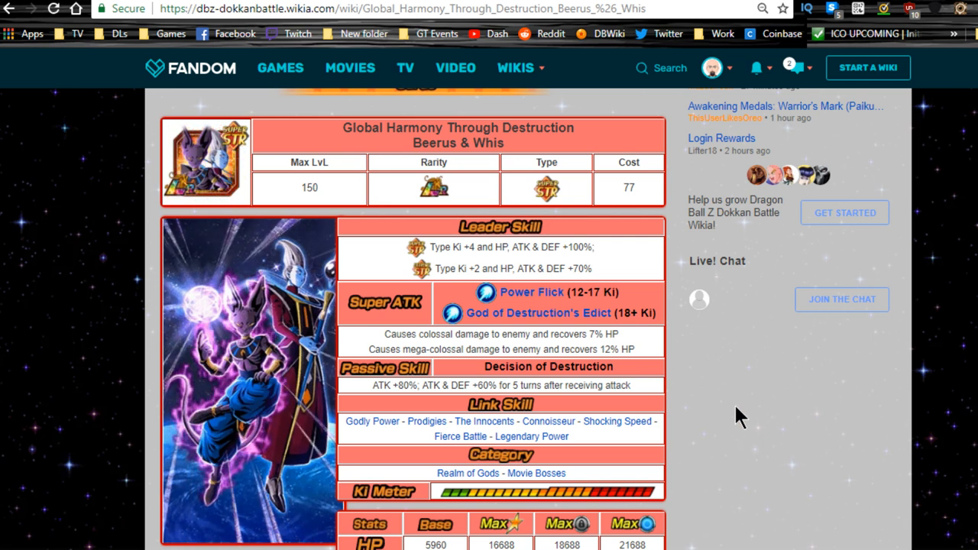
mouse_move(752, 426)
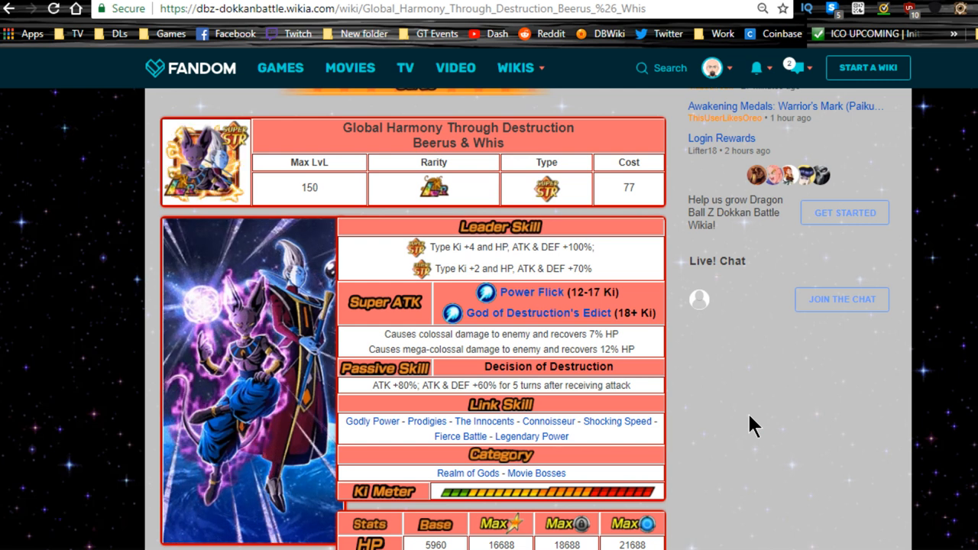
mouse_move(779, 466)
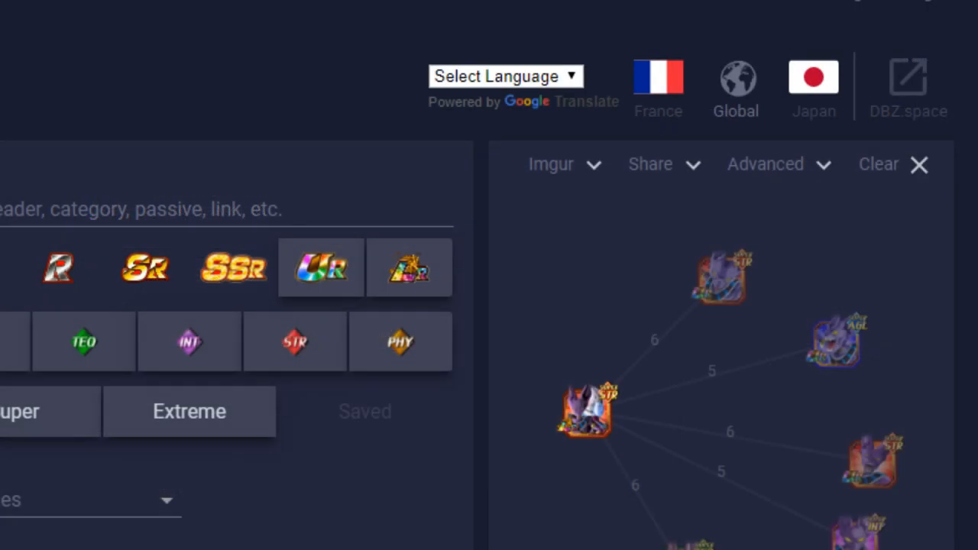
Step: Scroll the team builder to the link graph showing five allies sharing 5 or 6 links with Beerus & Whis
scroll(down, 3)
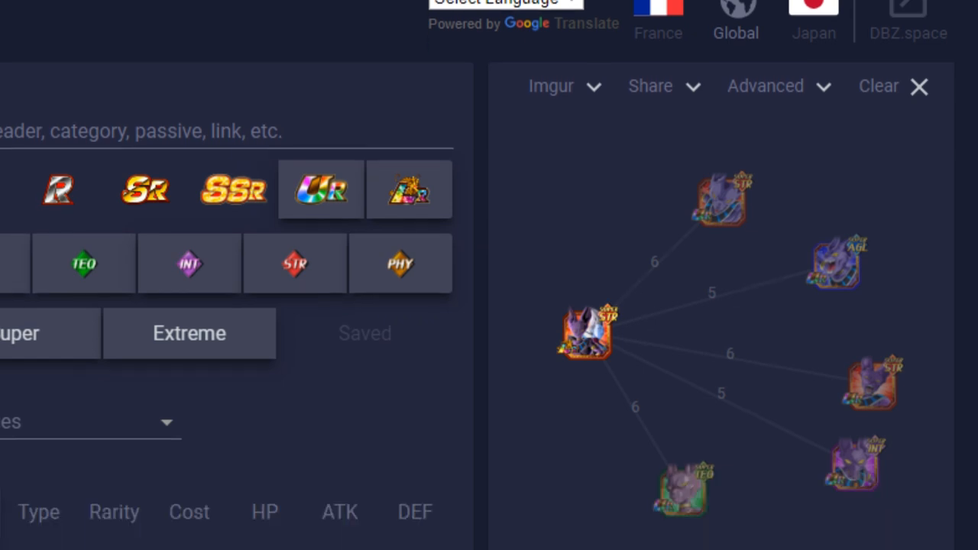
mouse_move(779, 100)
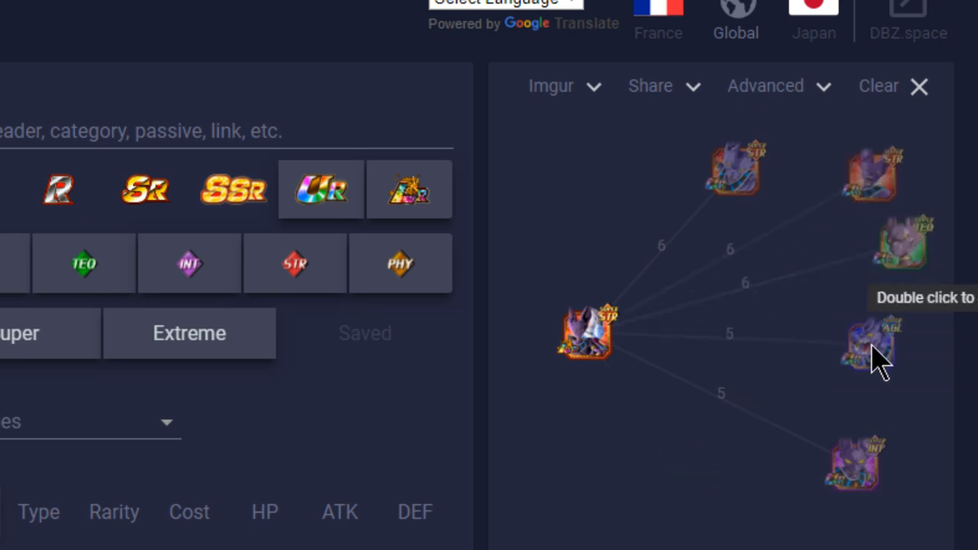
mouse_move(887, 198)
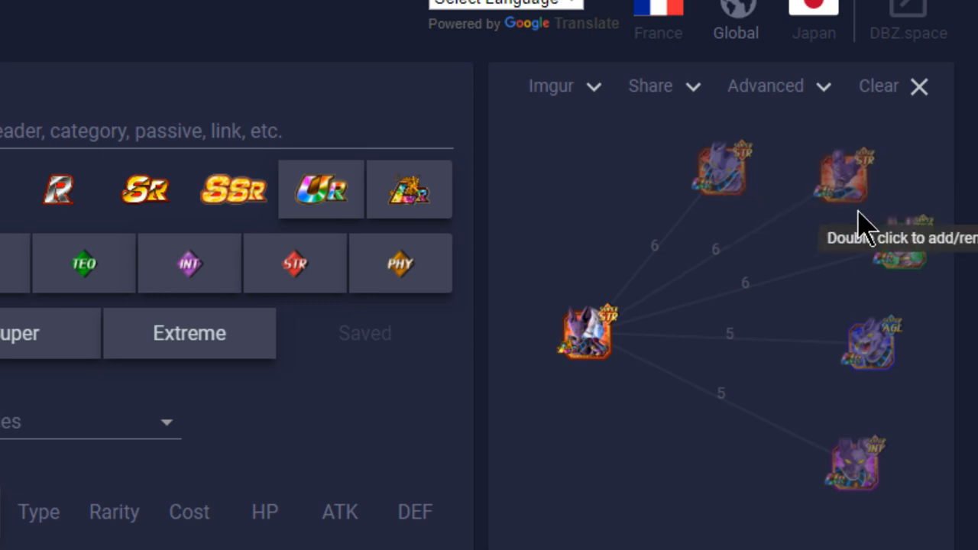
mouse_move(746, 195)
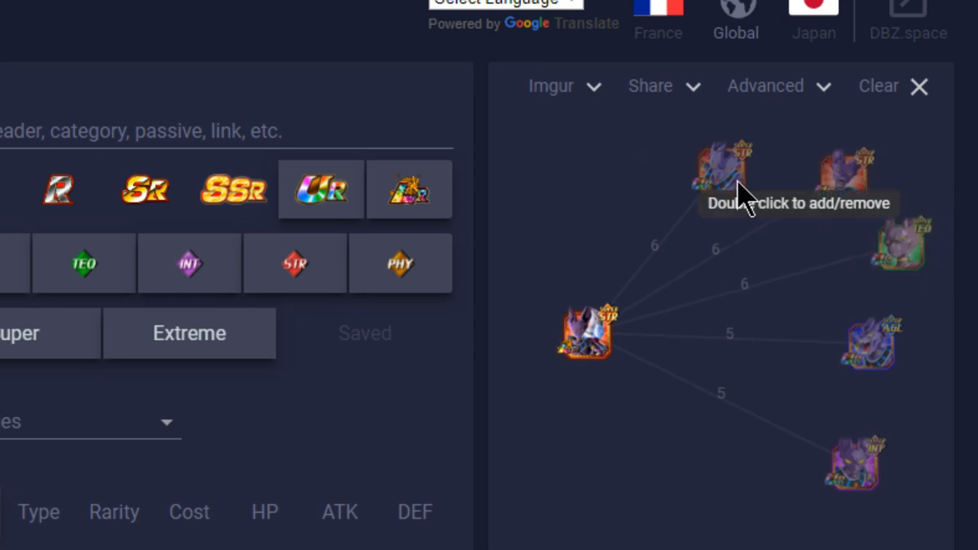
mouse_move(925, 229)
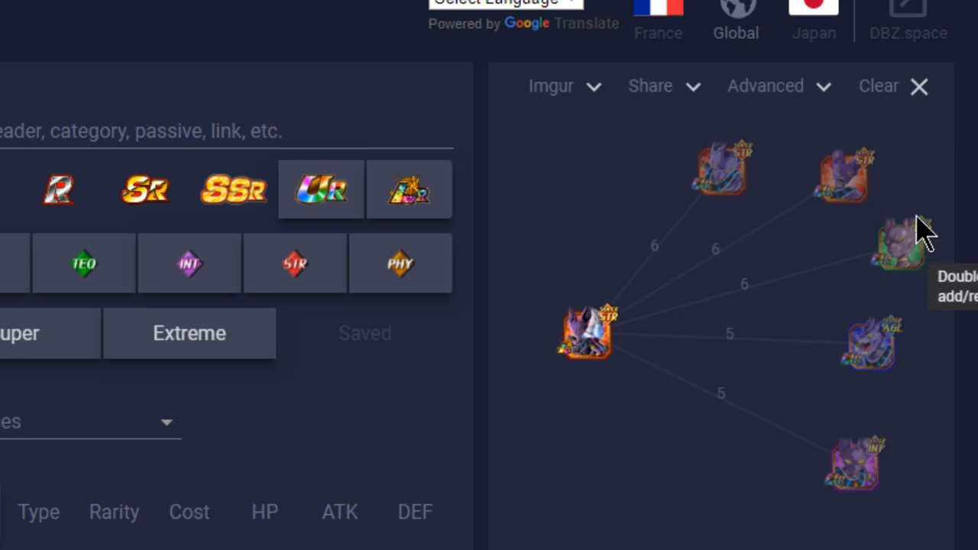
mouse_move(844, 187)
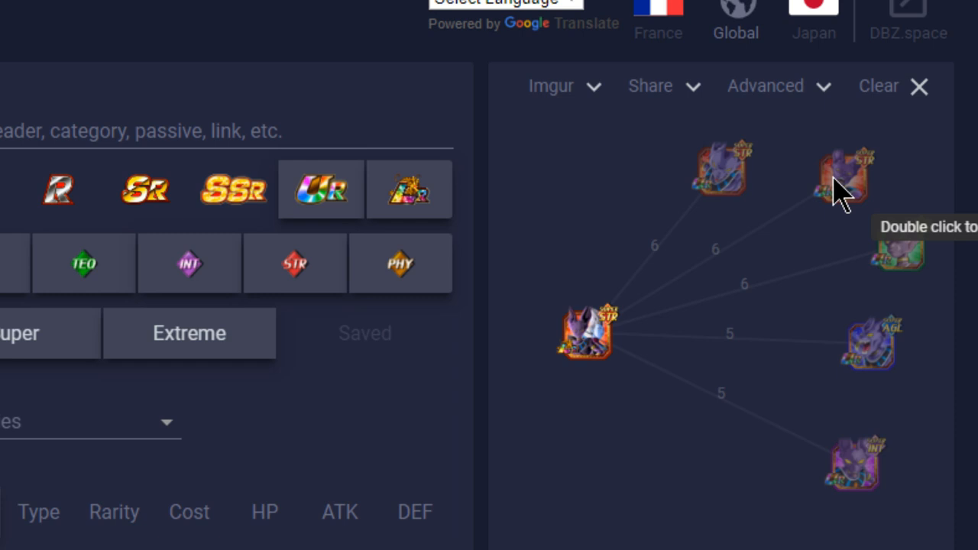
mouse_move(787, 217)
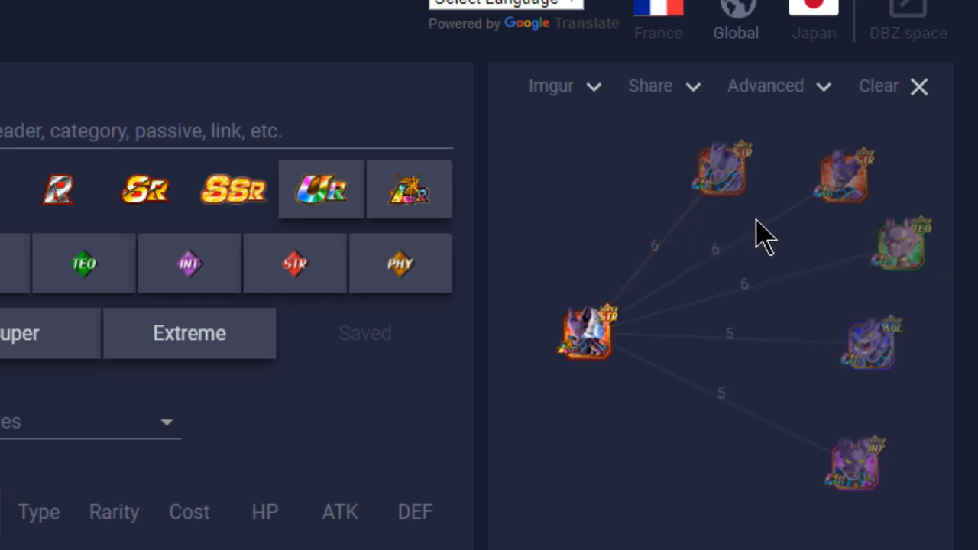
mouse_move(810, 230)
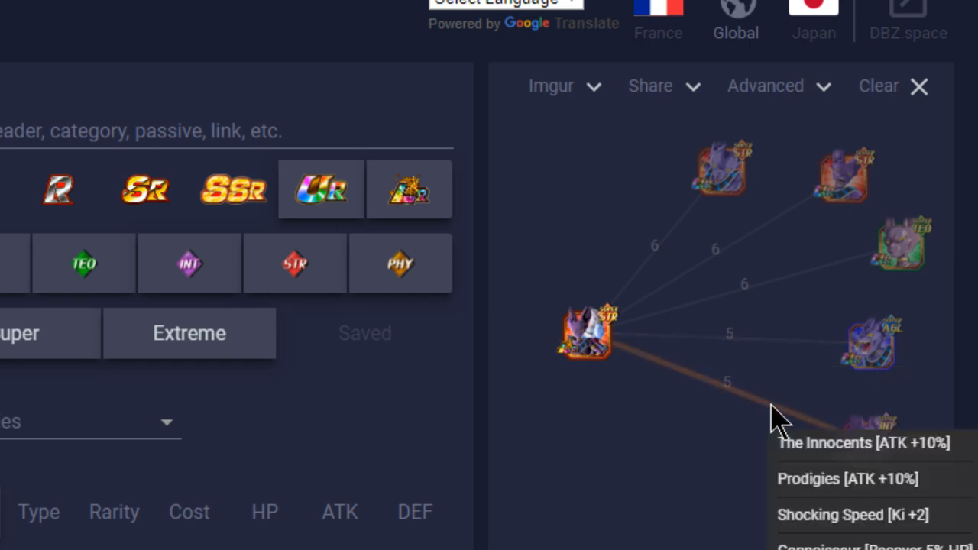
mouse_move(756, 425)
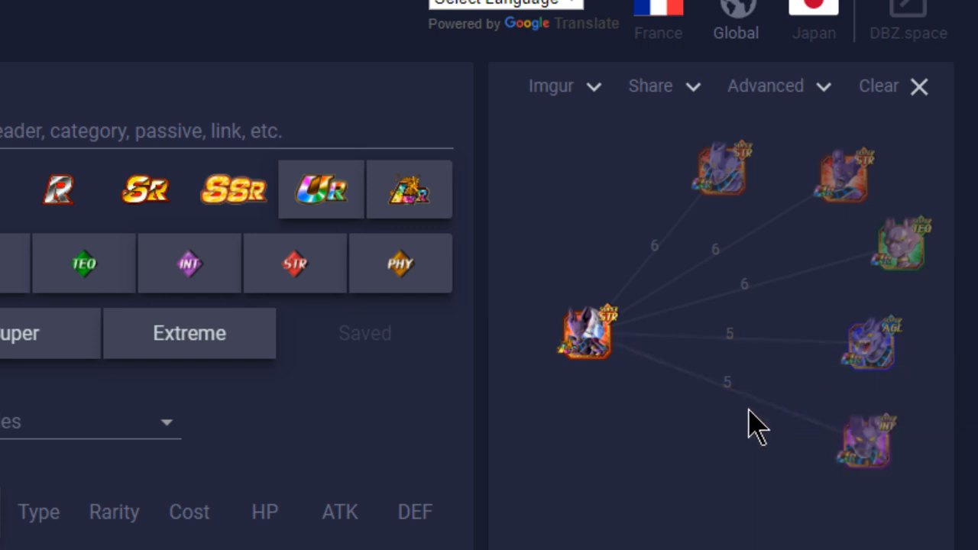
mouse_move(871, 272)
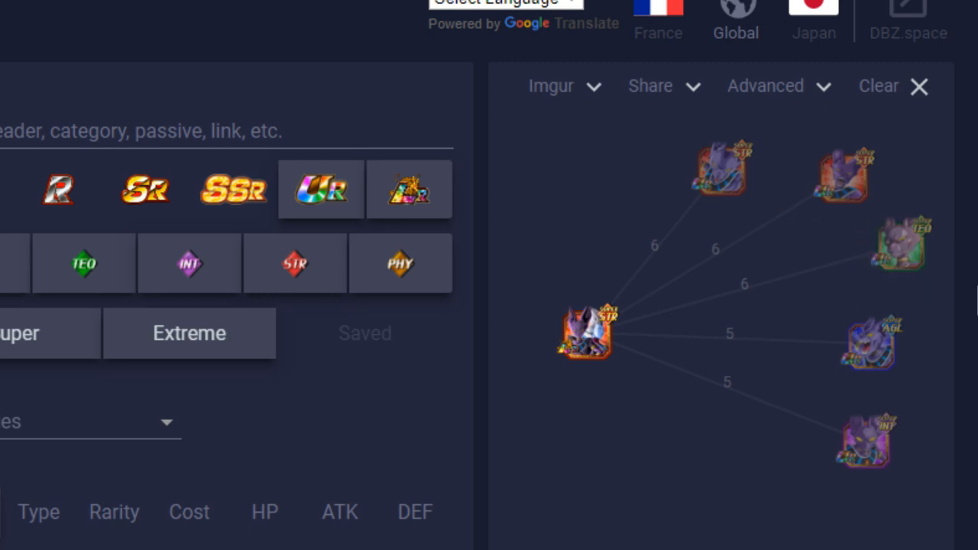
scroll(down, 3)
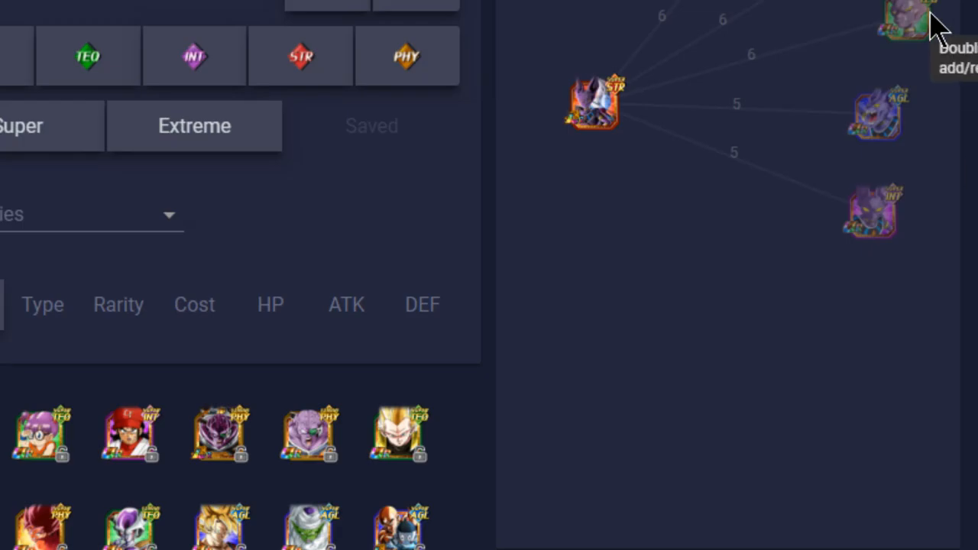
scroll(up, 3)
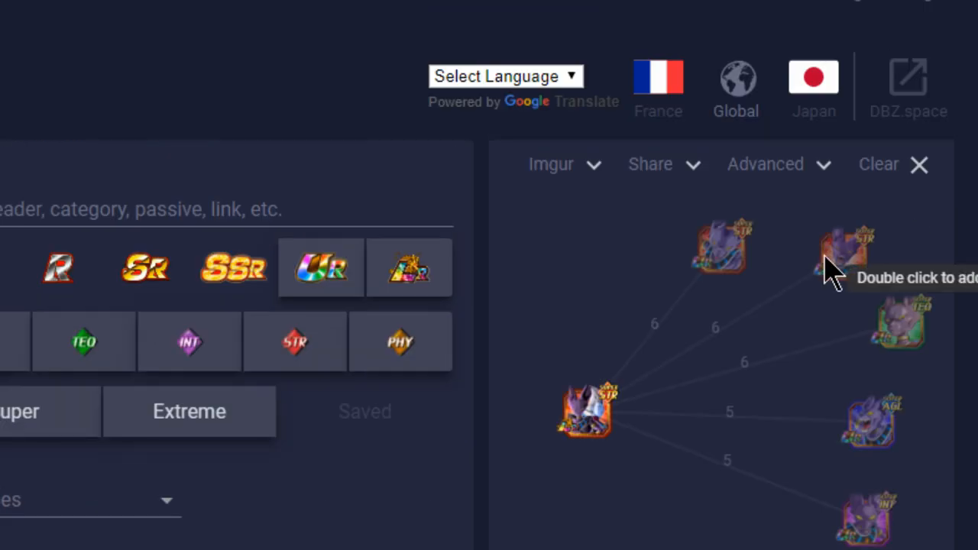
scroll(down, 3)
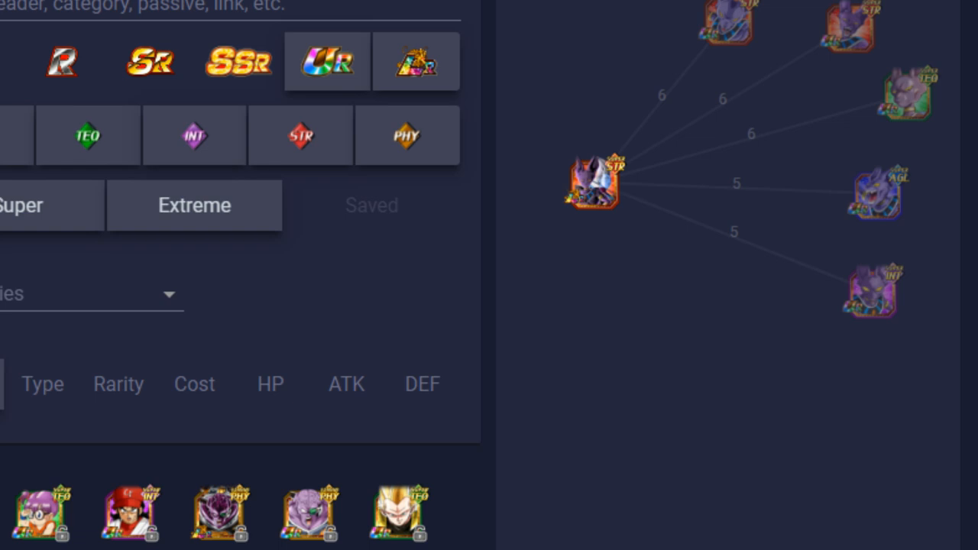
scroll(up, 3)
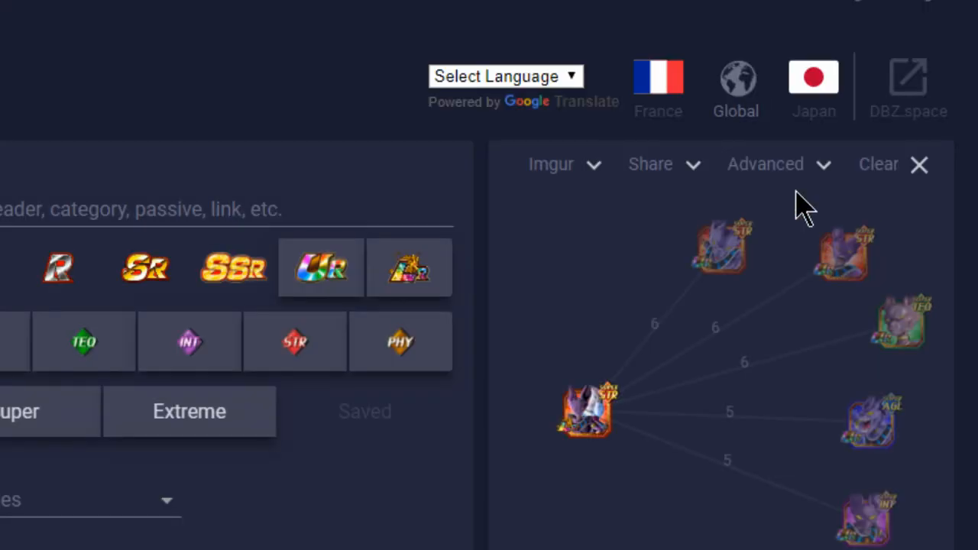
mouse_move(871, 222)
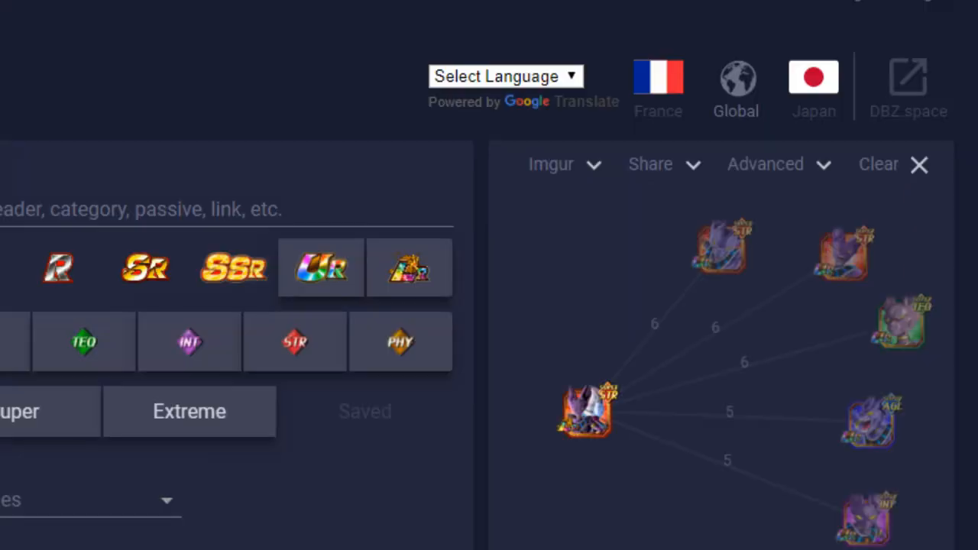
mouse_move(742, 241)
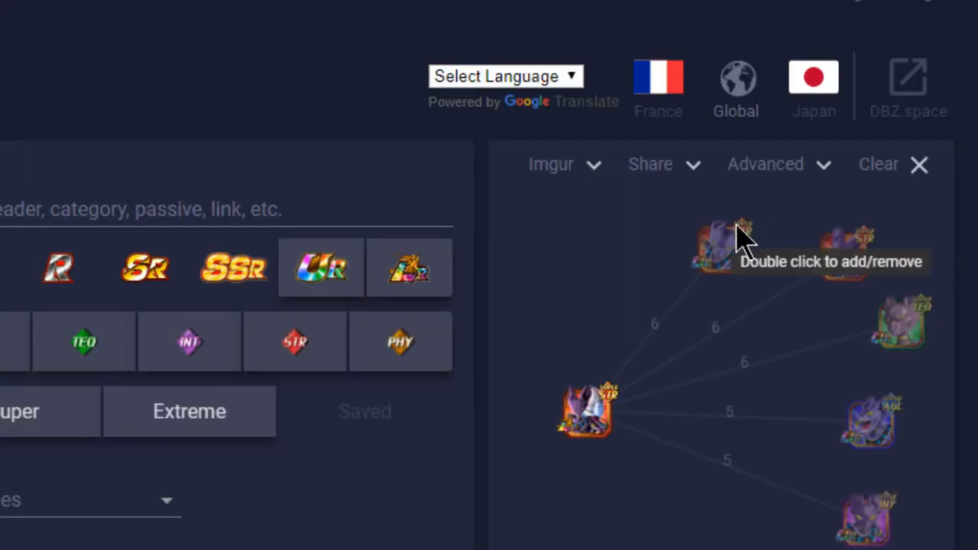
mouse_move(826, 252)
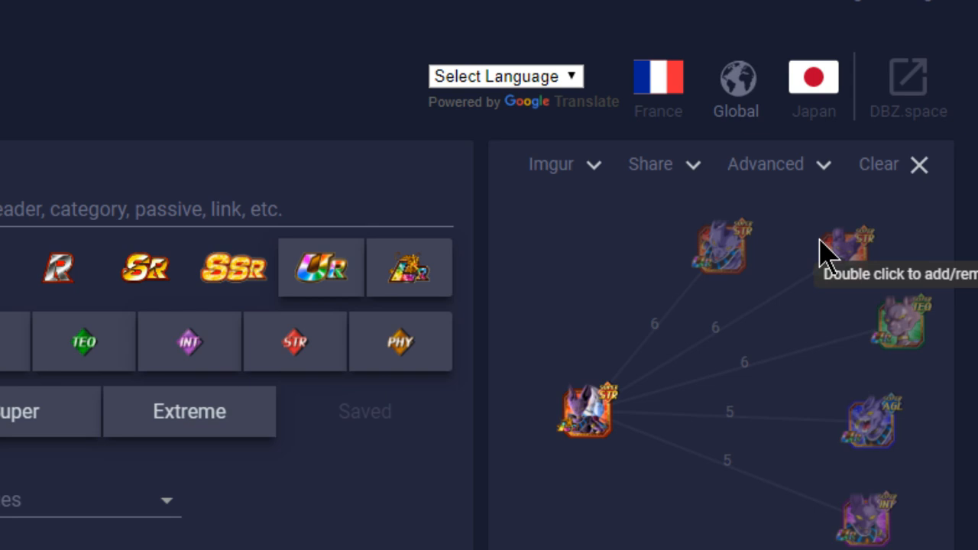
mouse_move(828, 263)
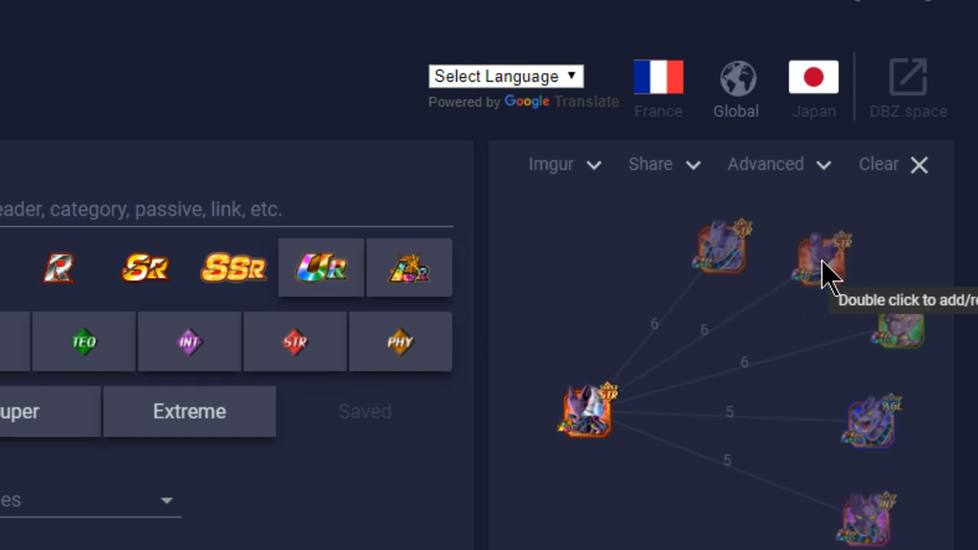
mouse_move(823, 272)
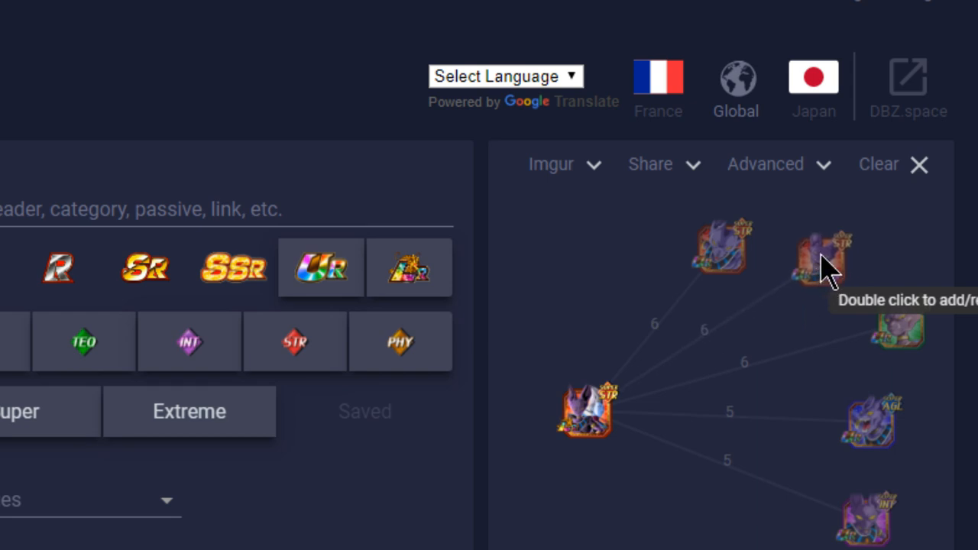
mouse_move(781, 294)
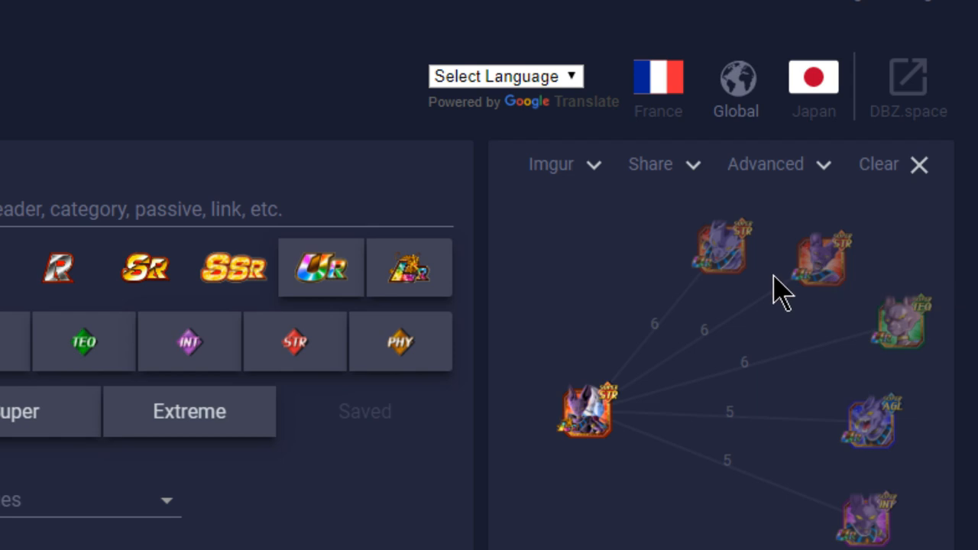
mouse_move(718, 268)
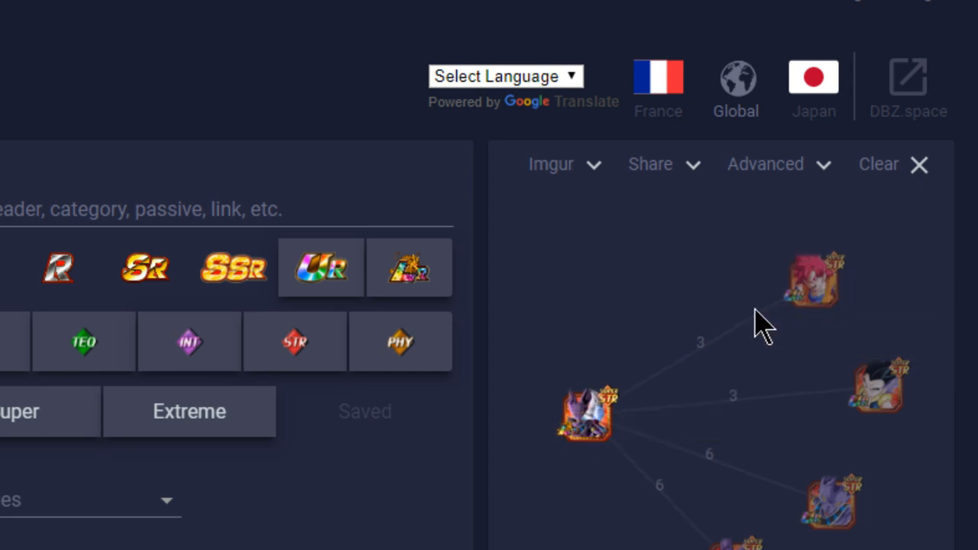
mouse_move(752, 324)
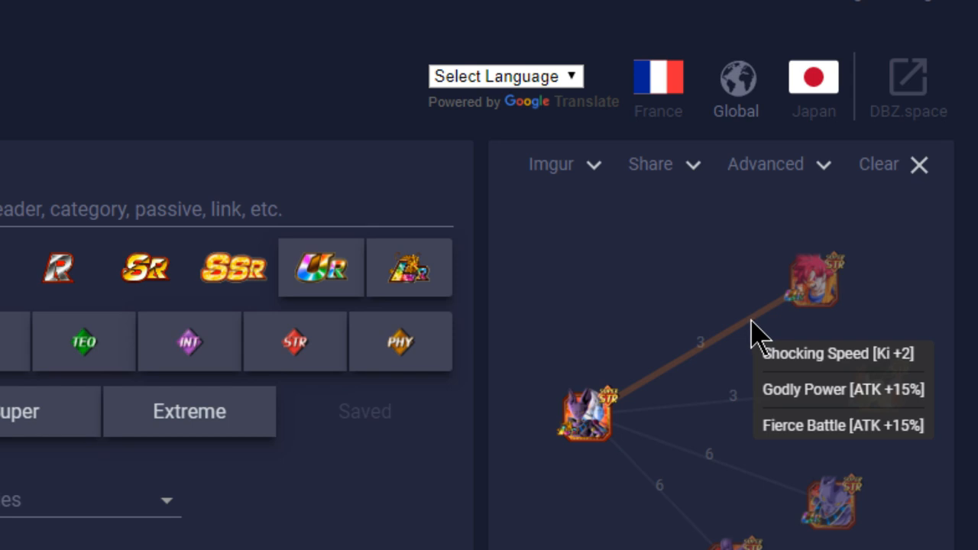
mouse_move(841, 409)
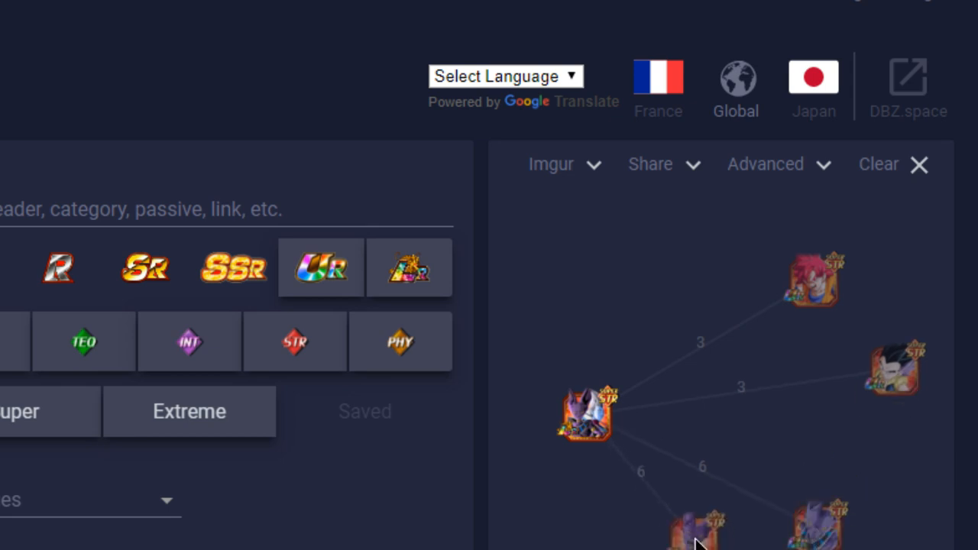
mouse_move(596, 420)
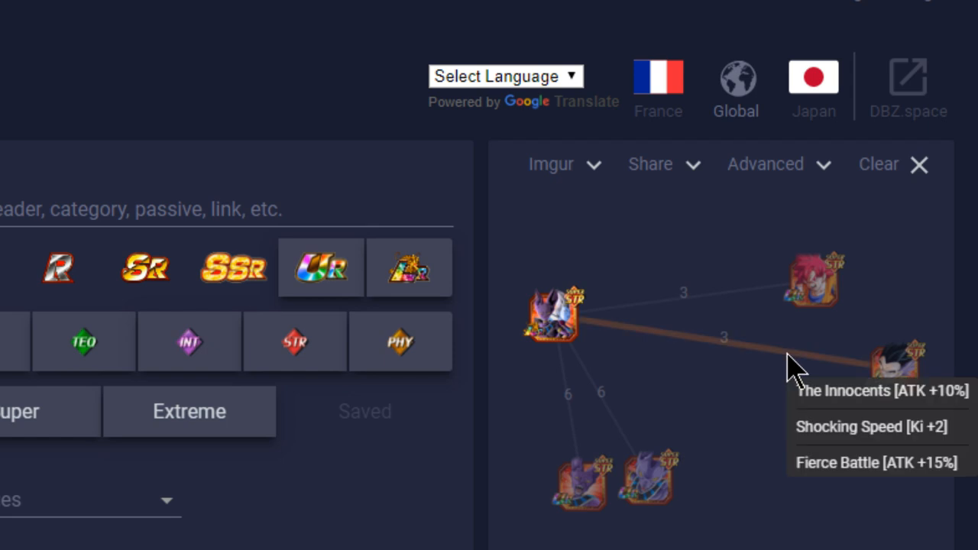
mouse_move(841, 298)
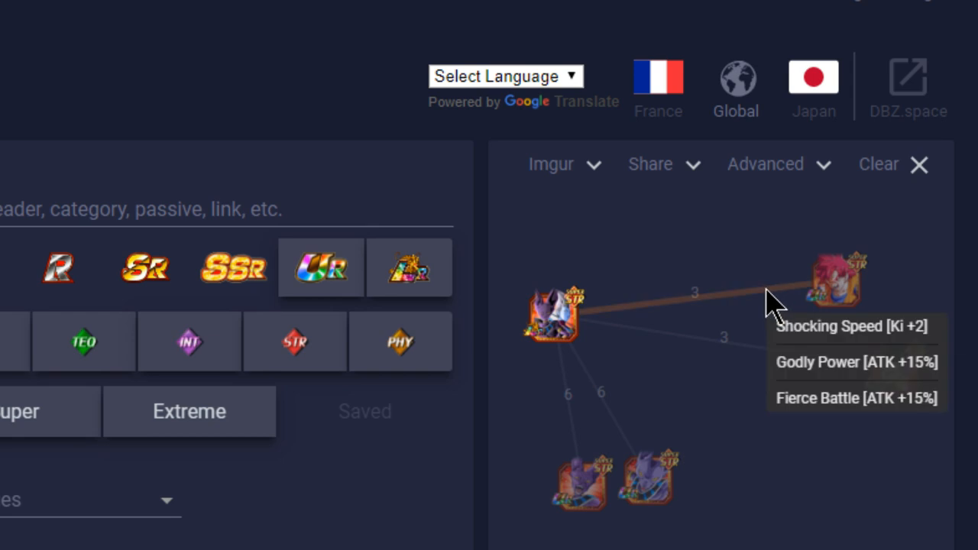
Step: Scroll to the updated link graph with two allies at 3 links and two at 6
scroll(down, 3)
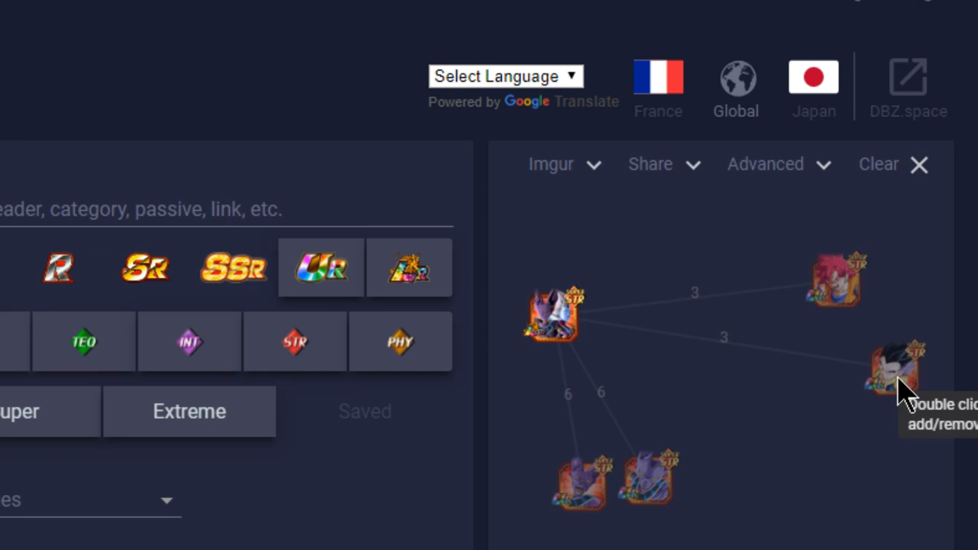
mouse_move(695, 366)
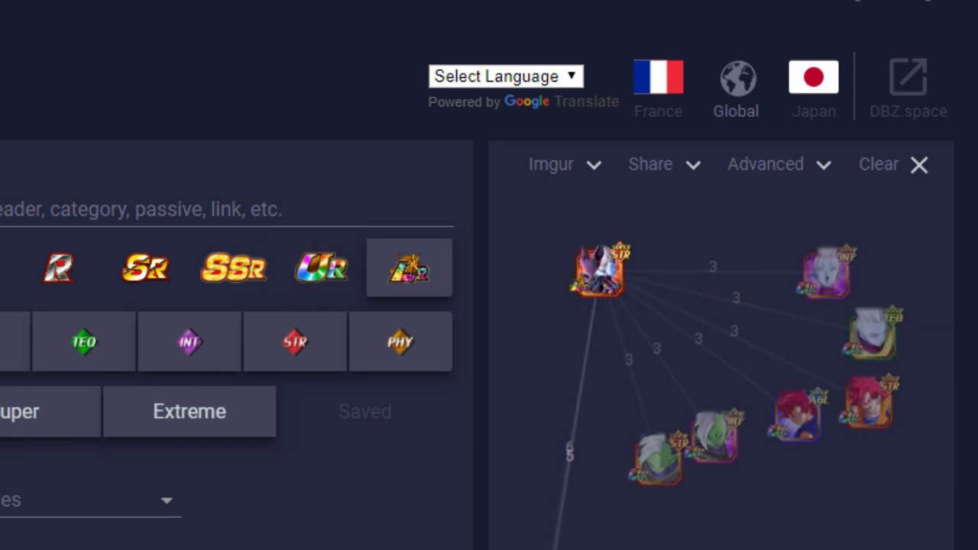
Step: Add the new card set and view the graph of six allies sharing 3 links and one sharing 5
click(765, 164)
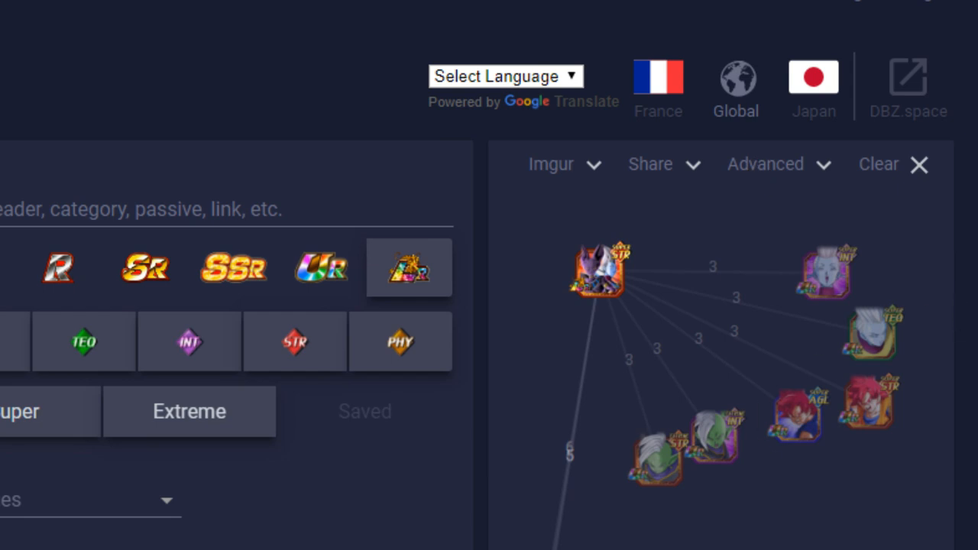
mouse_move(583, 390)
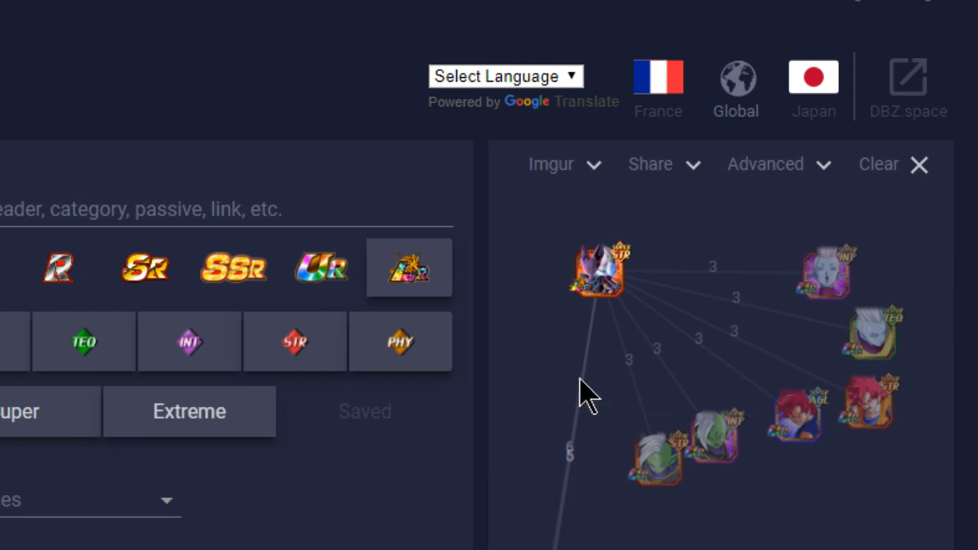
mouse_move(853, 305)
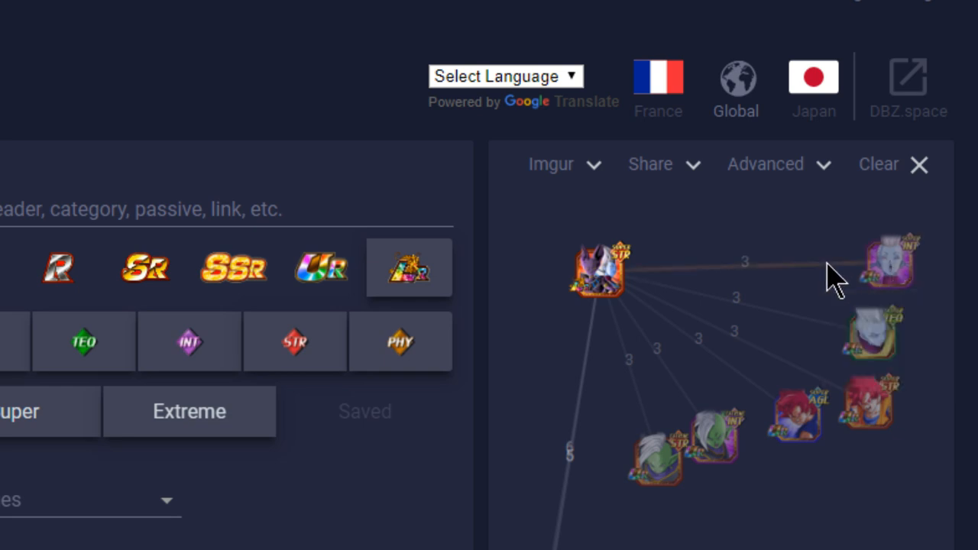
scroll(down, 3)
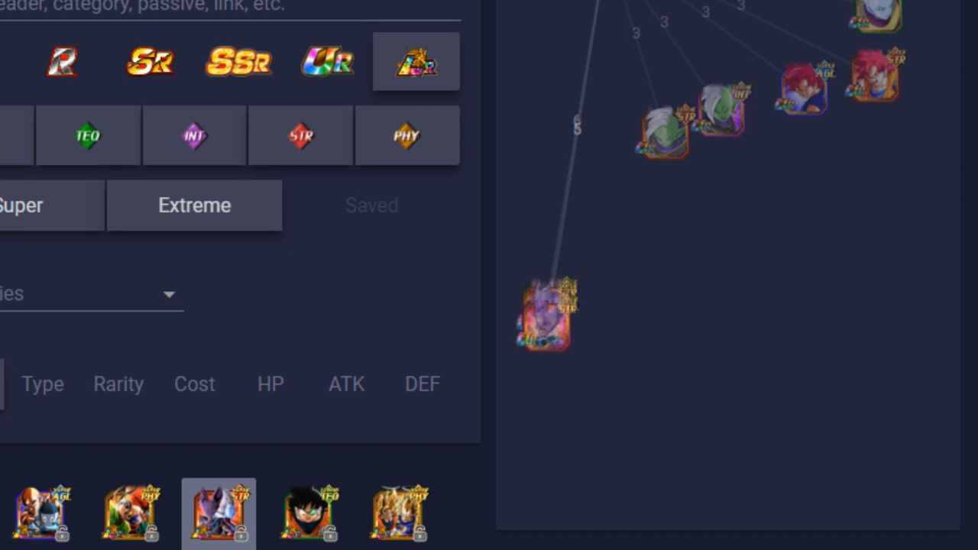
scroll(up, 3)
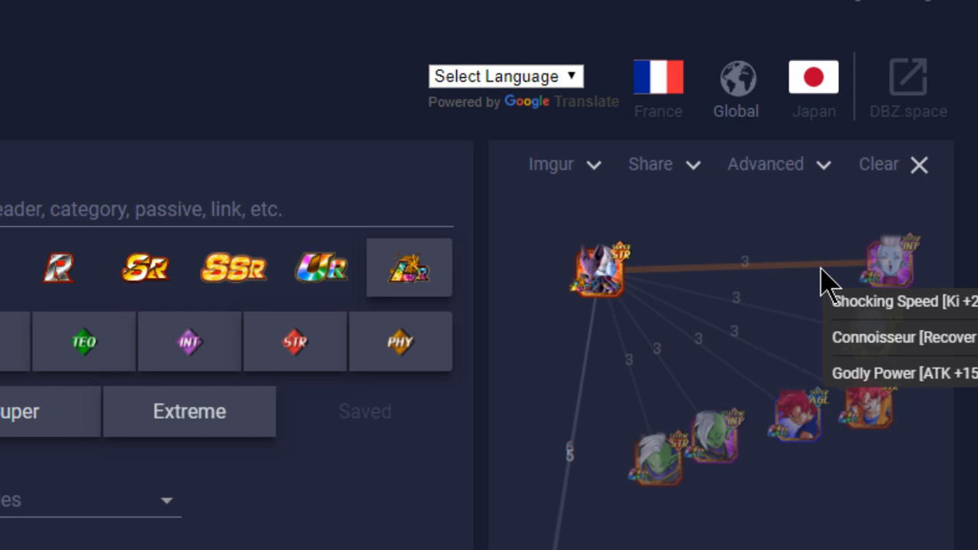
mouse_move(824, 287)
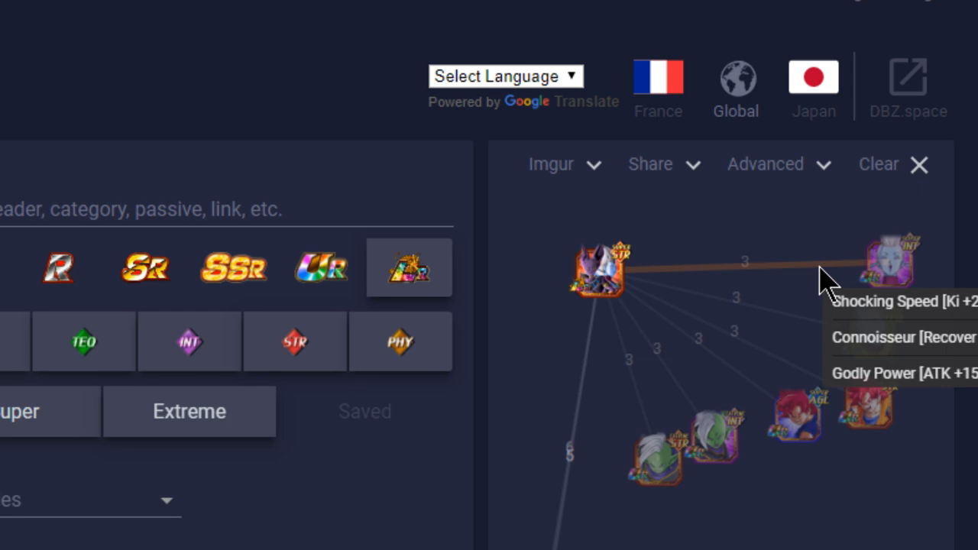
mouse_move(822, 278)
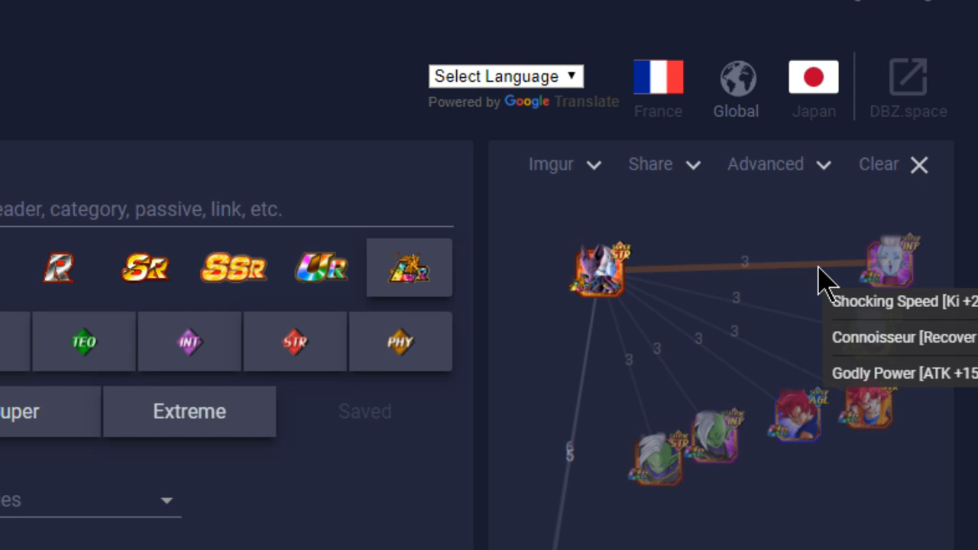
mouse_move(822, 226)
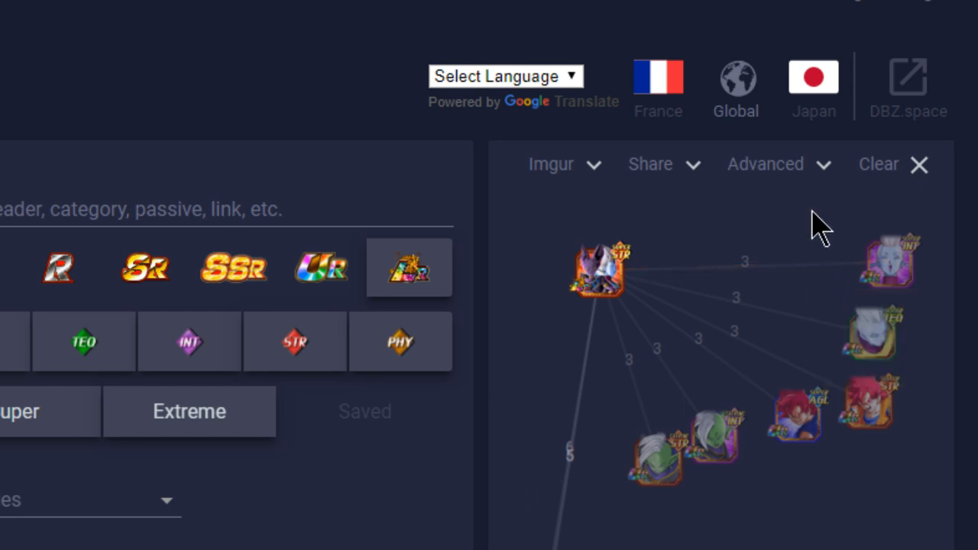
mouse_move(933, 283)
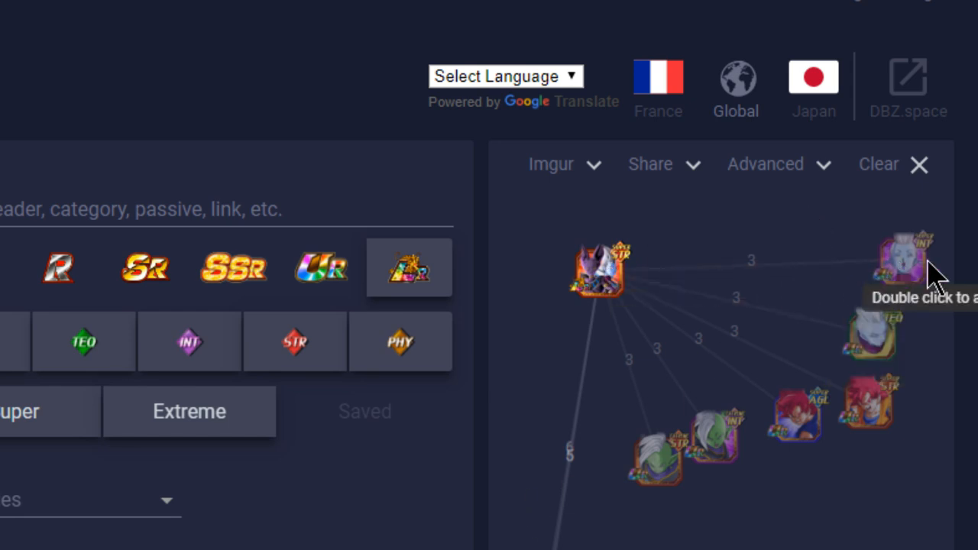
mouse_move(899, 287)
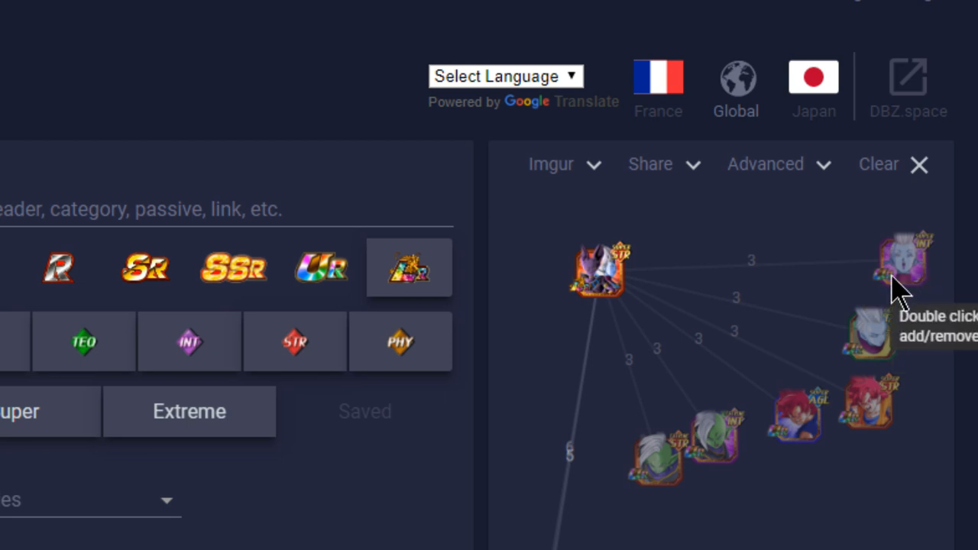
mouse_move(905, 275)
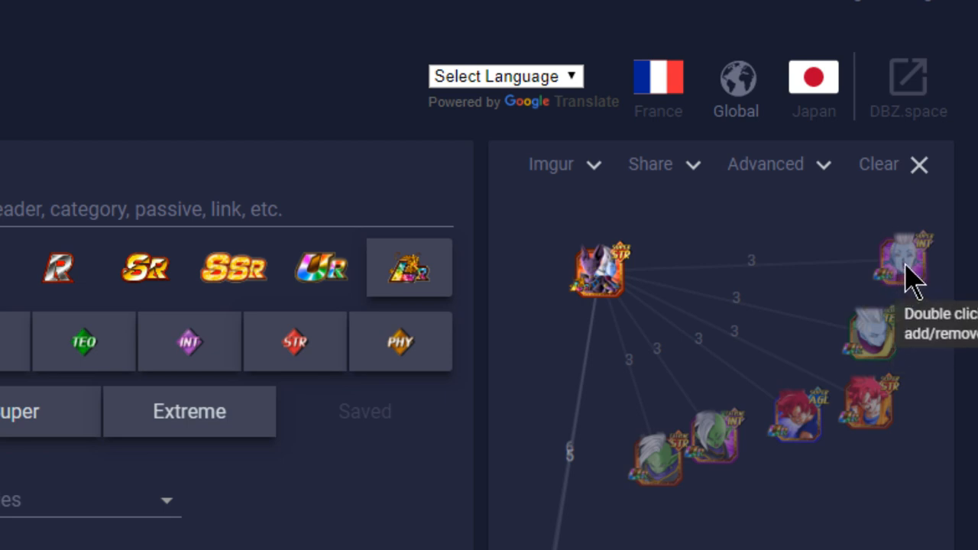
mouse_move(599, 279)
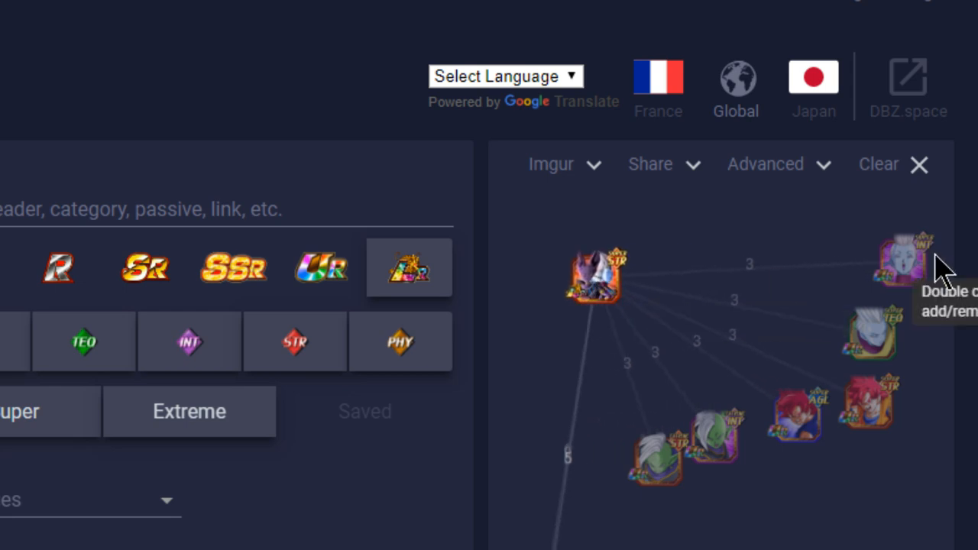
mouse_move(970, 222)
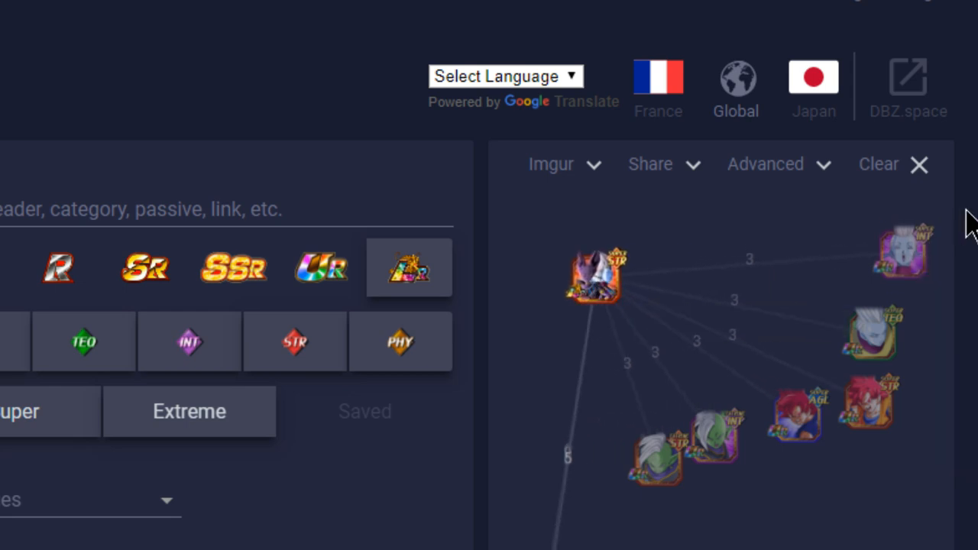
mouse_move(925, 252)
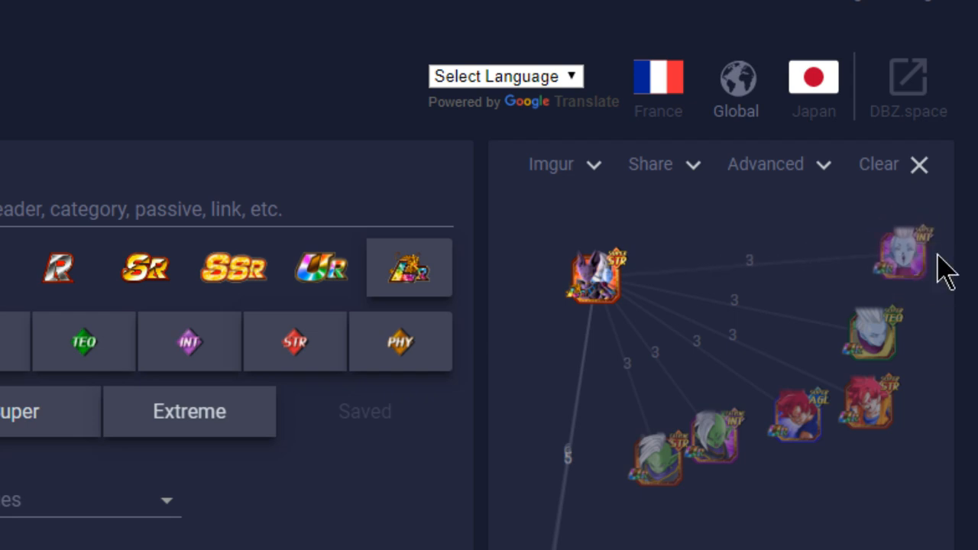
mouse_move(879, 351)
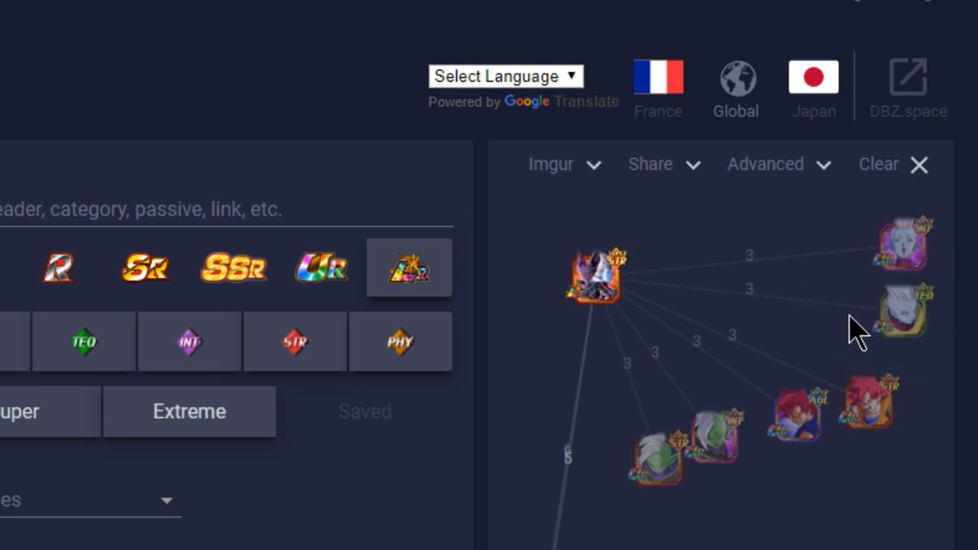
mouse_move(859, 349)
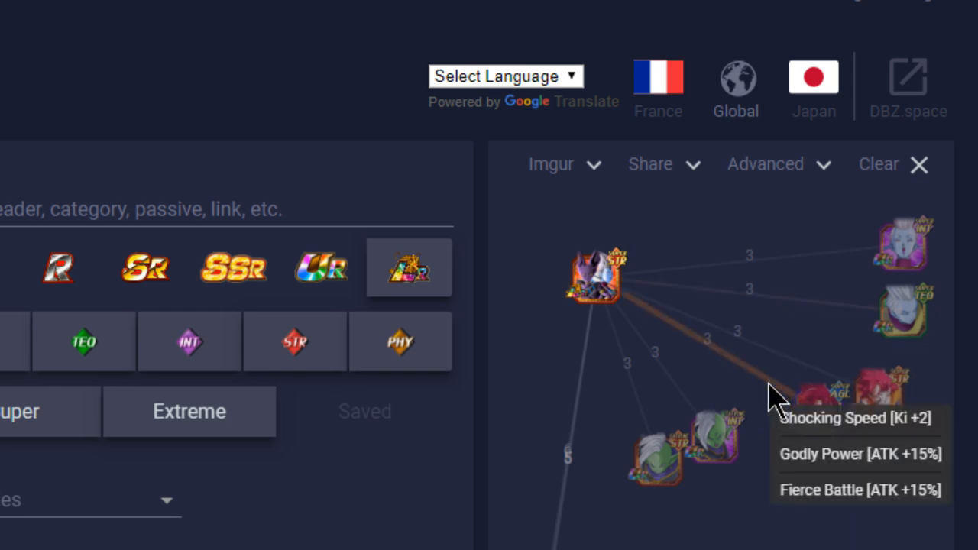
mouse_move(636, 395)
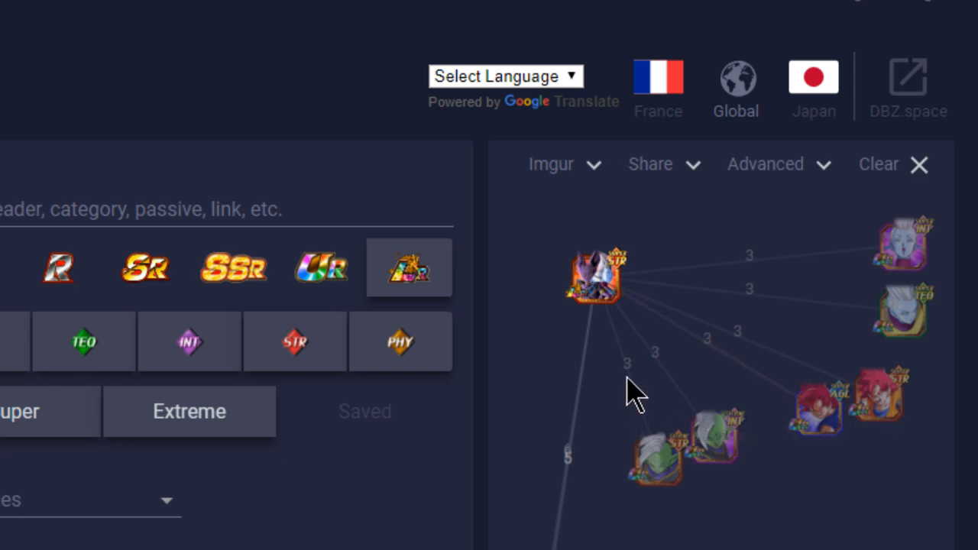
mouse_move(676, 395)
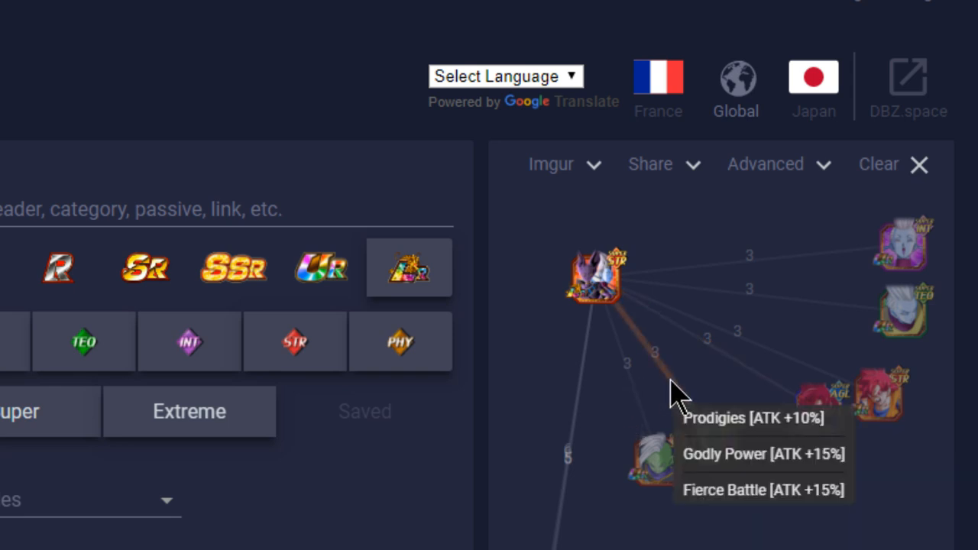
mouse_move(639, 400)
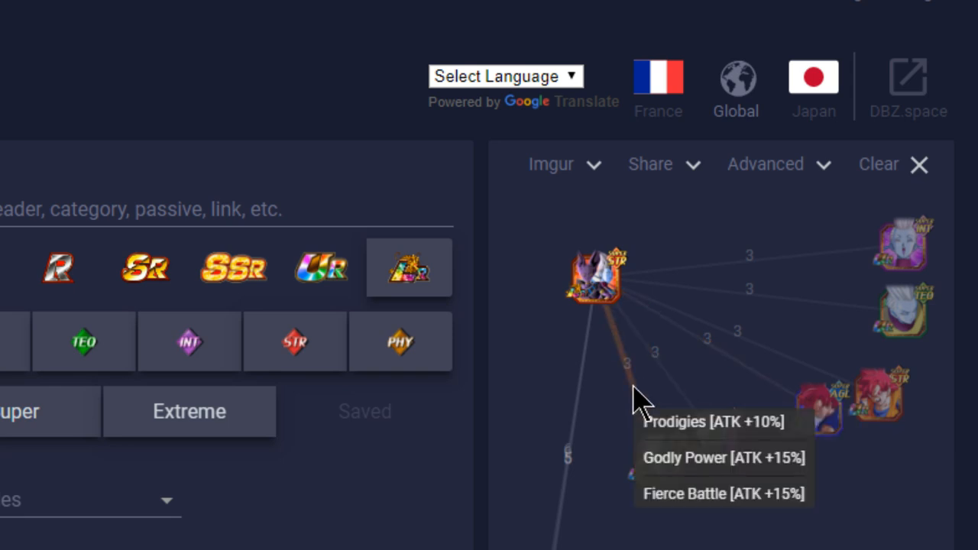
mouse_move(672, 382)
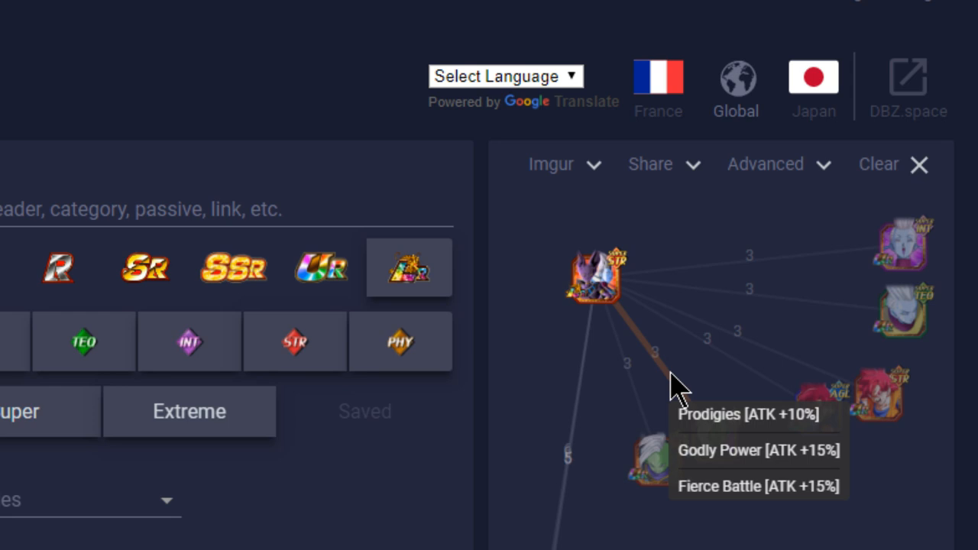
mouse_move(741, 516)
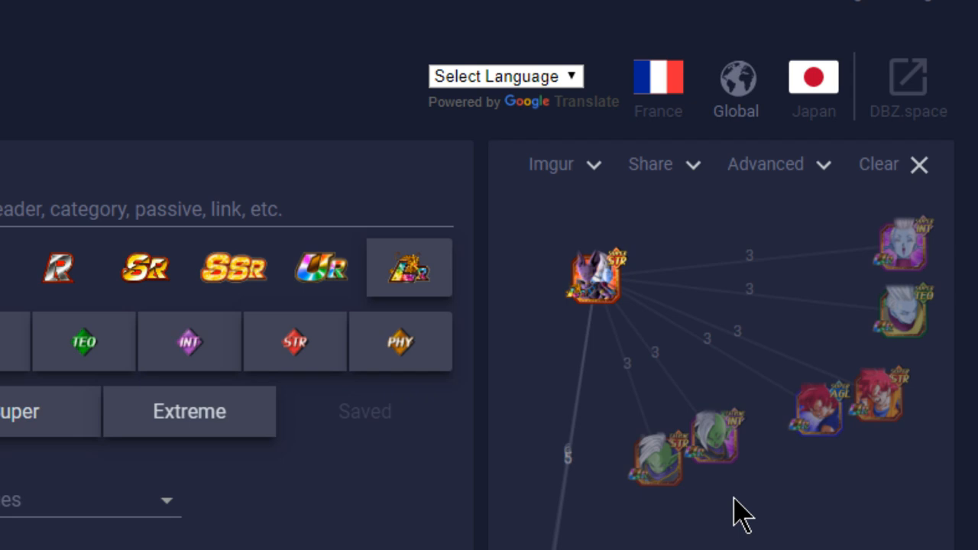
mouse_move(757, 413)
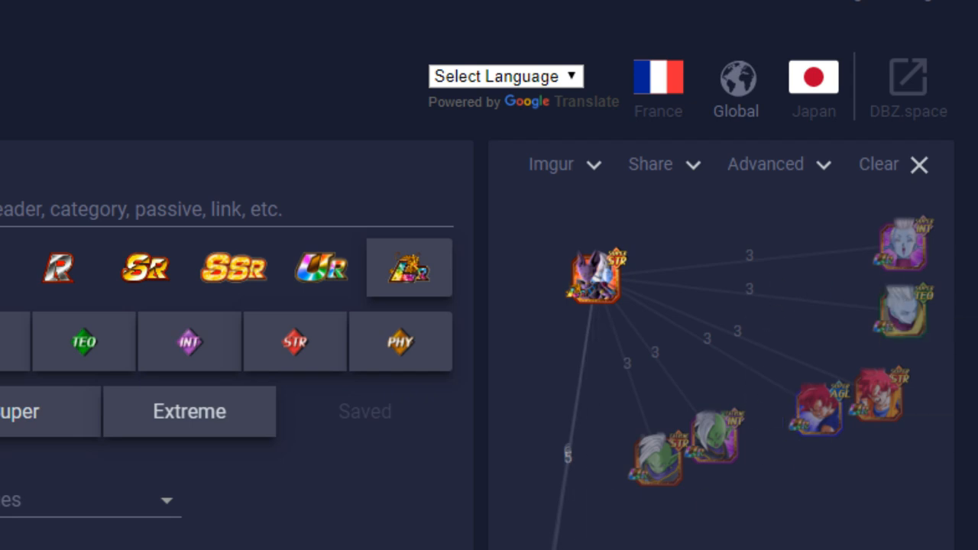
mouse_move(914, 263)
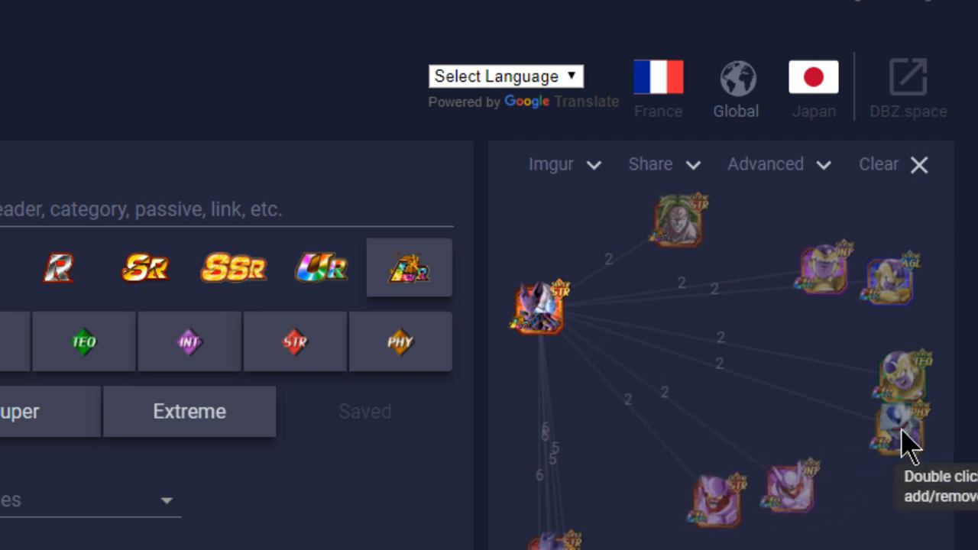
mouse_move(823, 275)
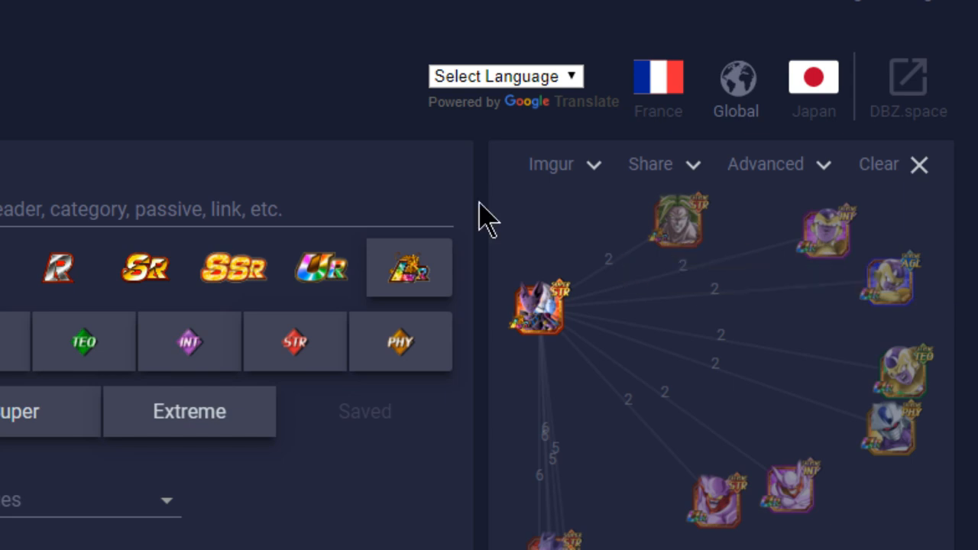
mouse_move(645, 267)
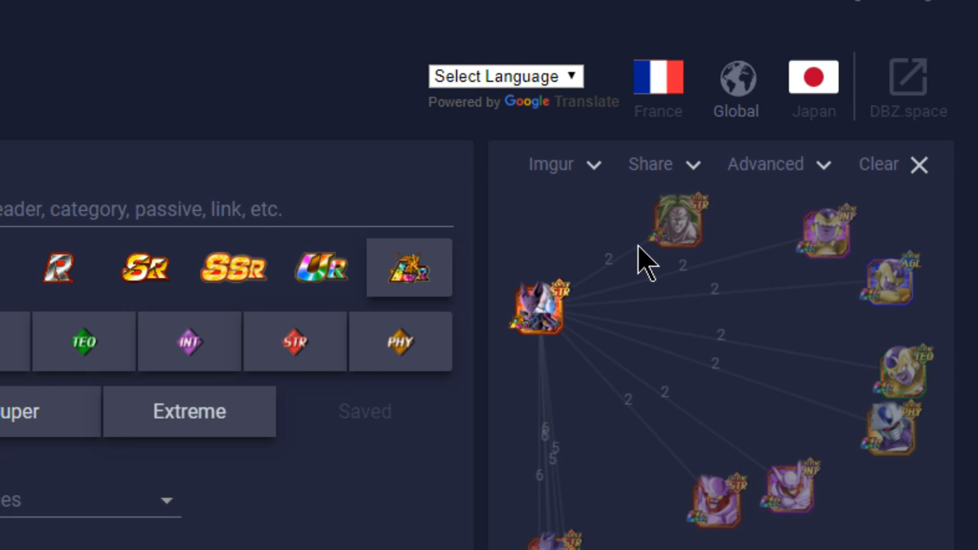
mouse_move(752, 272)
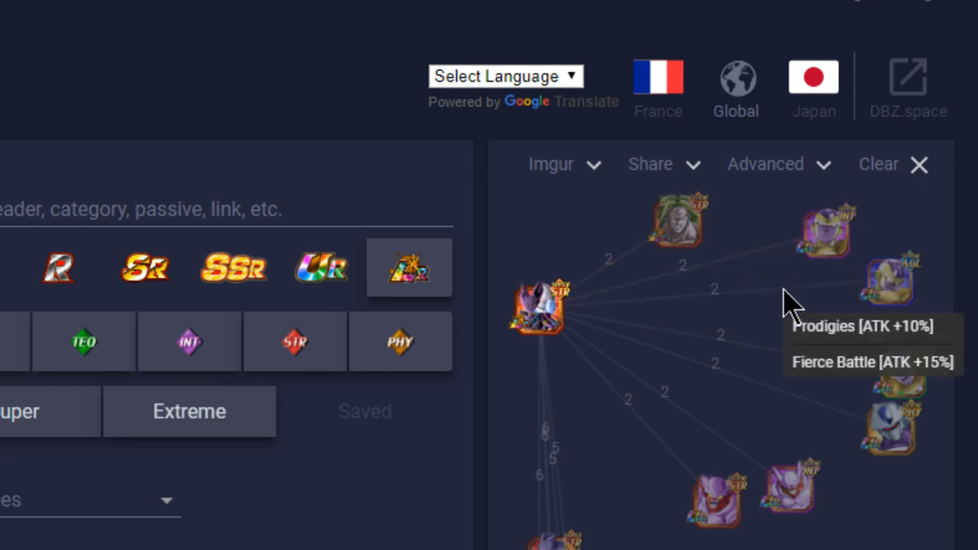
mouse_move(929, 415)
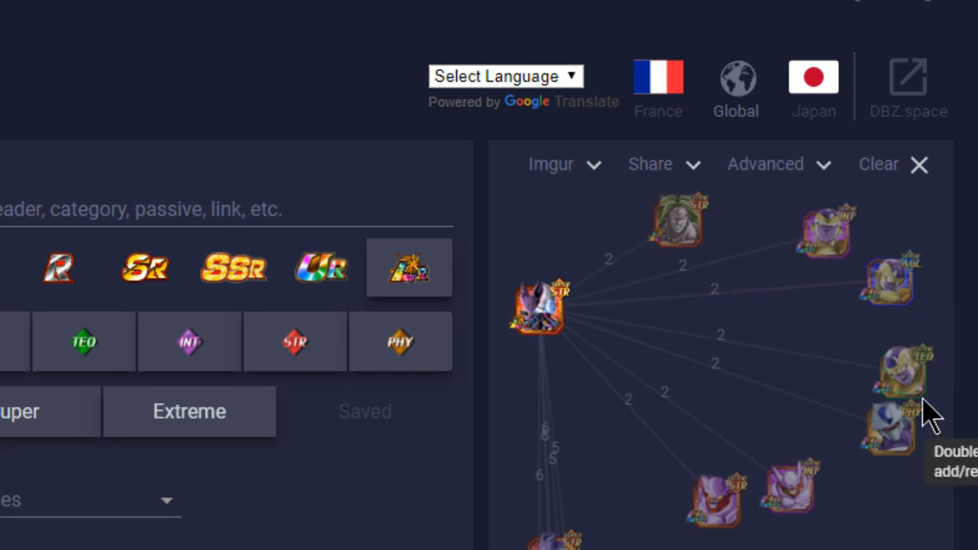
mouse_move(831, 382)
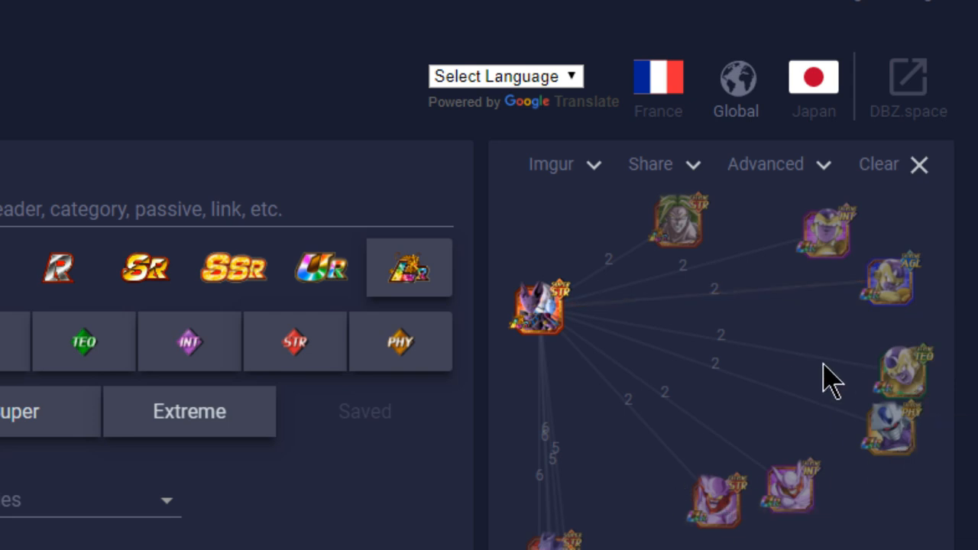
mouse_move(669, 446)
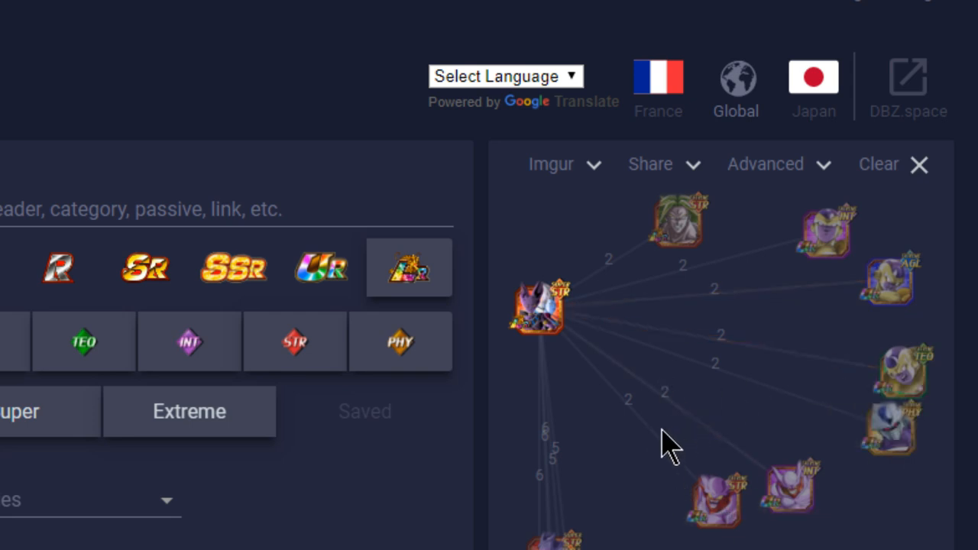
mouse_move(808, 428)
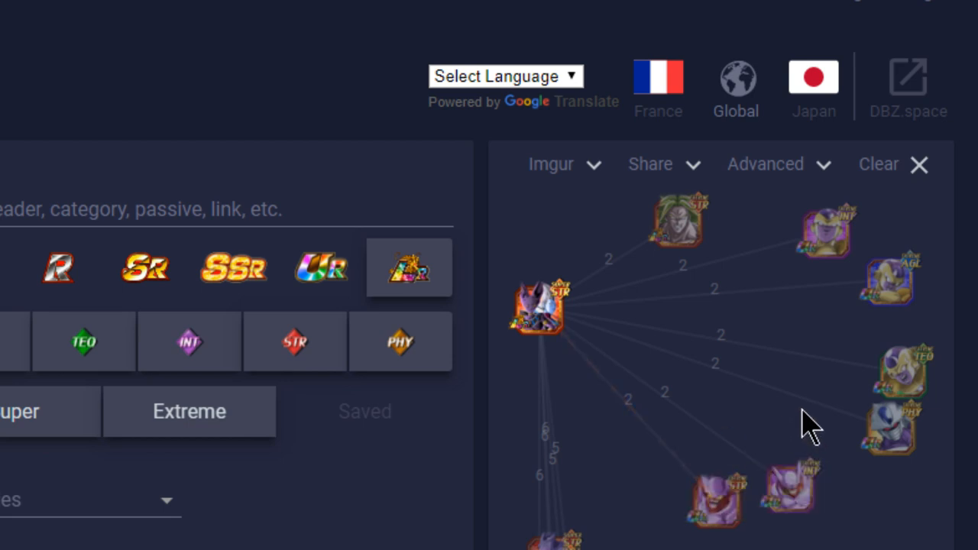
mouse_move(792, 380)
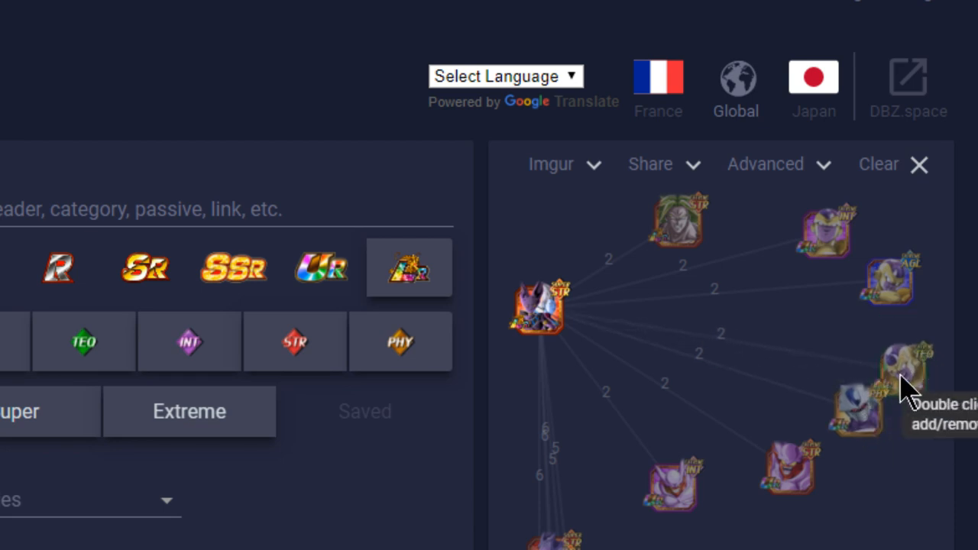
mouse_move(905, 382)
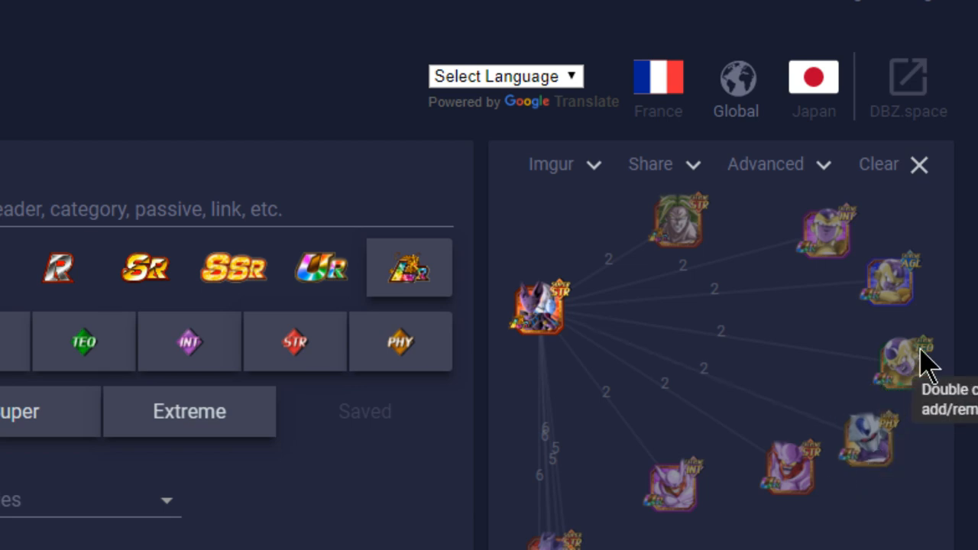
mouse_move(853, 374)
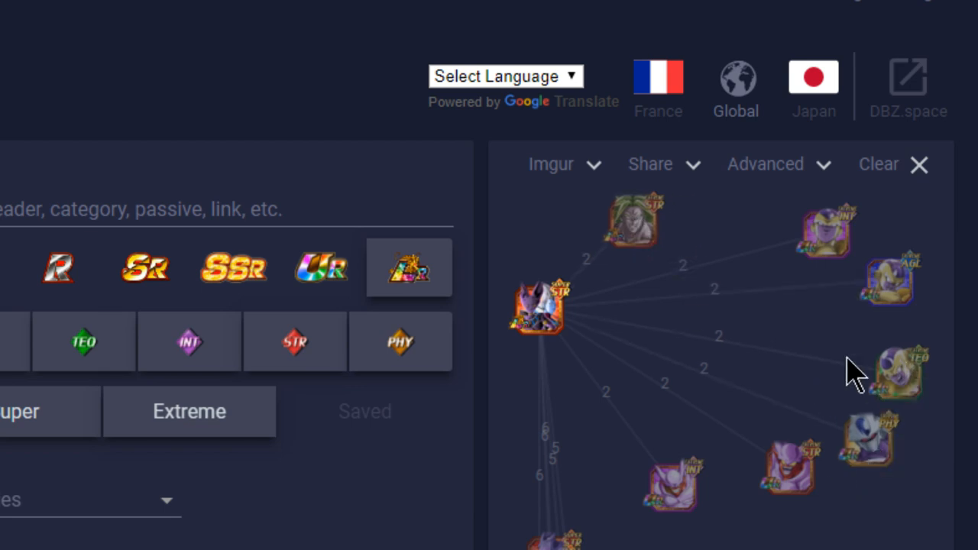
mouse_move(925, 409)
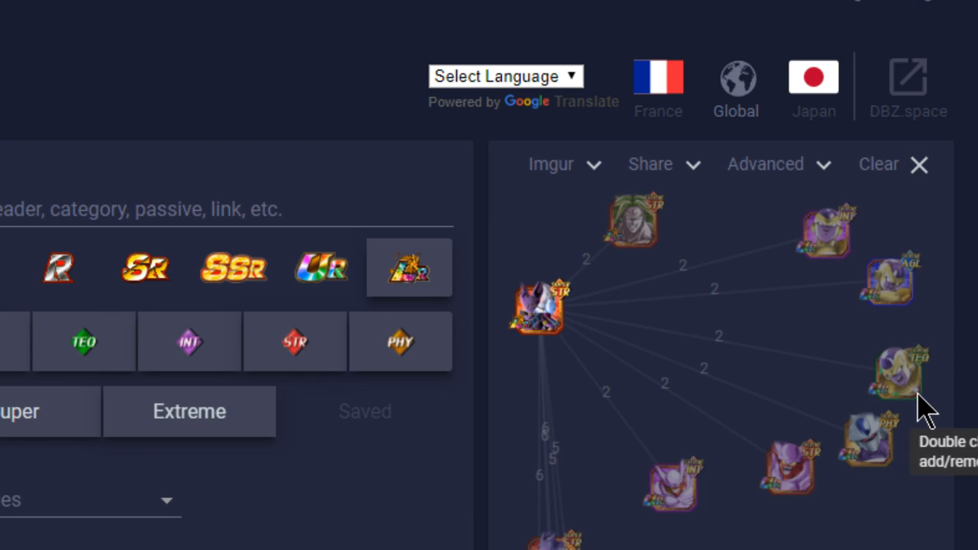
mouse_move(841, 466)
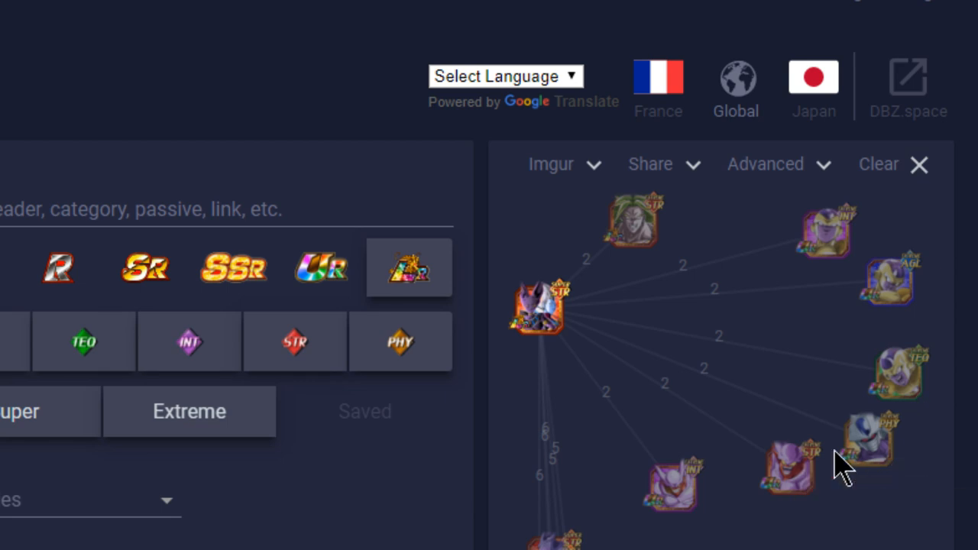
mouse_move(841, 467)
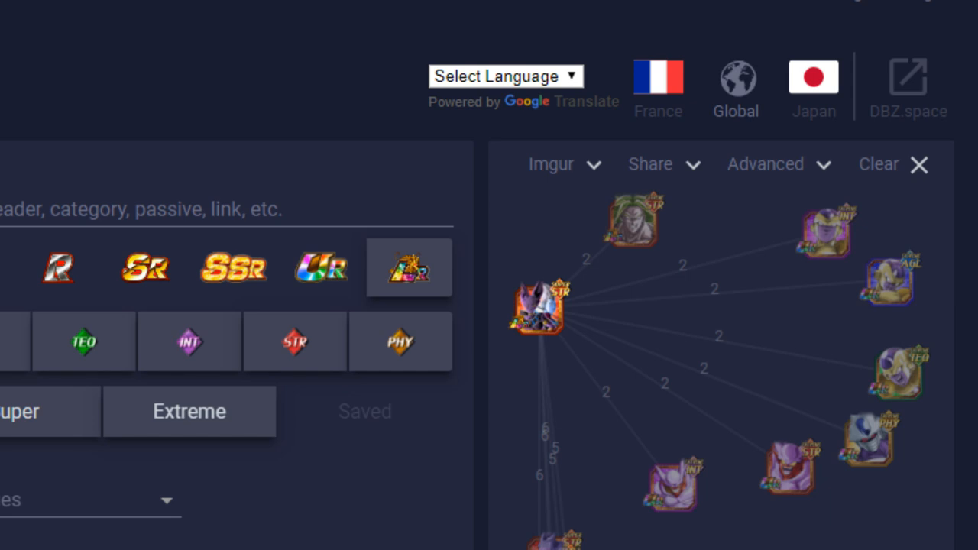
mouse_move(883, 451)
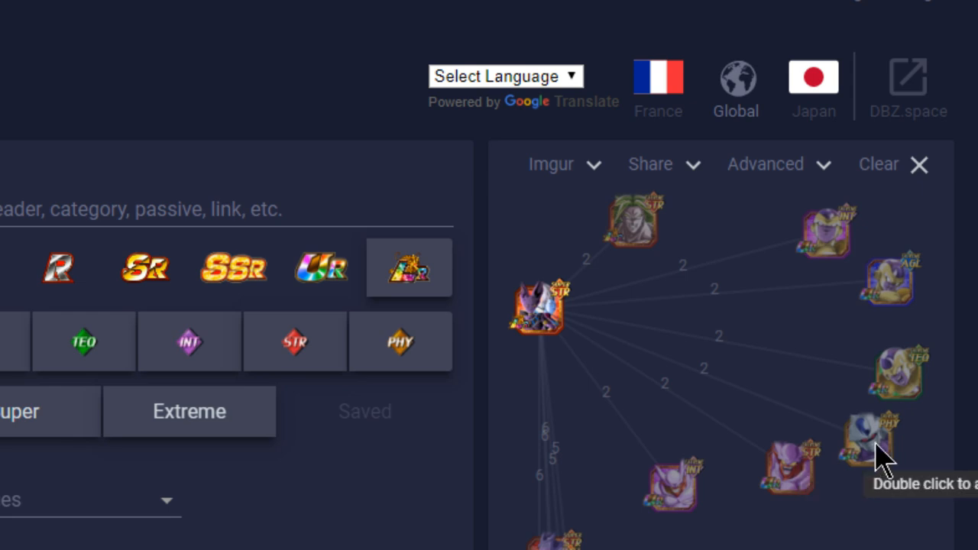
mouse_move(929, 395)
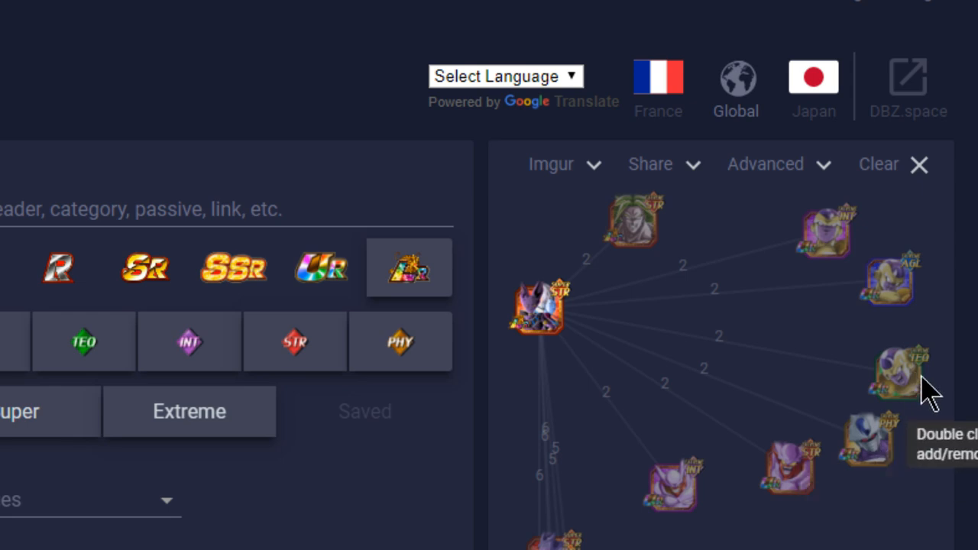
mouse_move(645, 248)
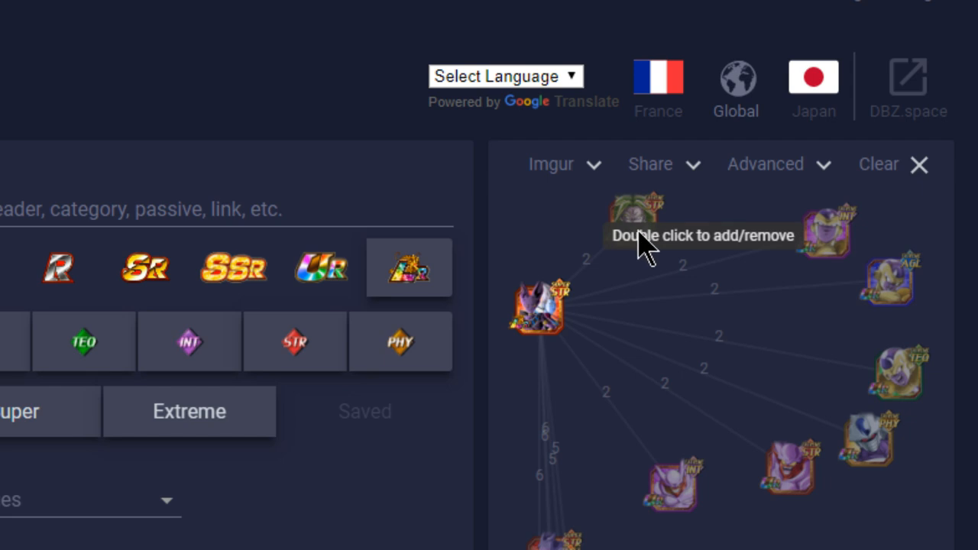
mouse_move(608, 272)
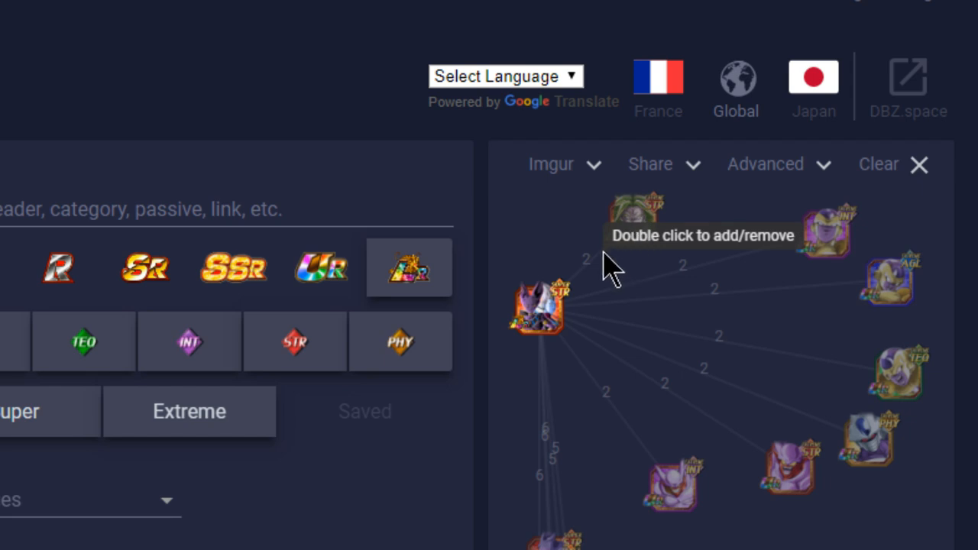
mouse_move(604, 275)
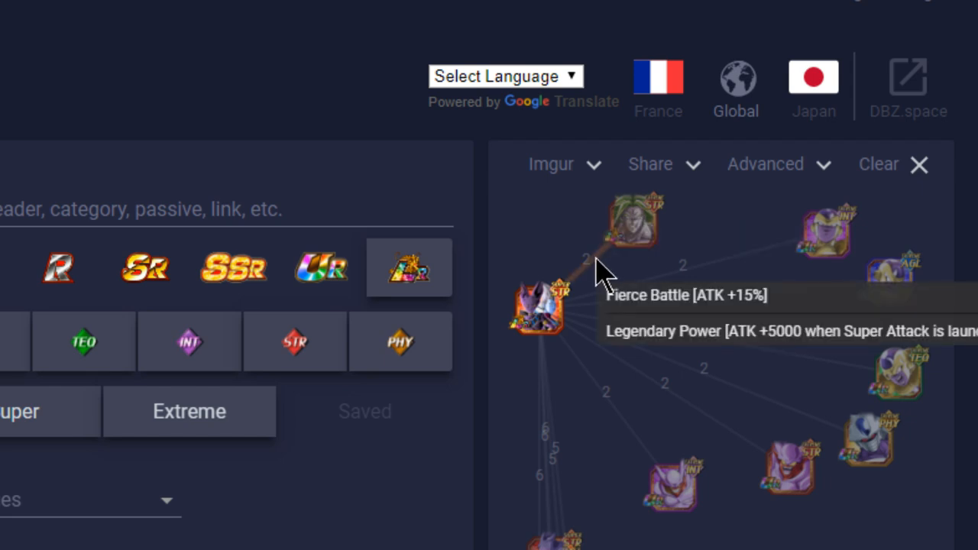
mouse_move(795, 425)
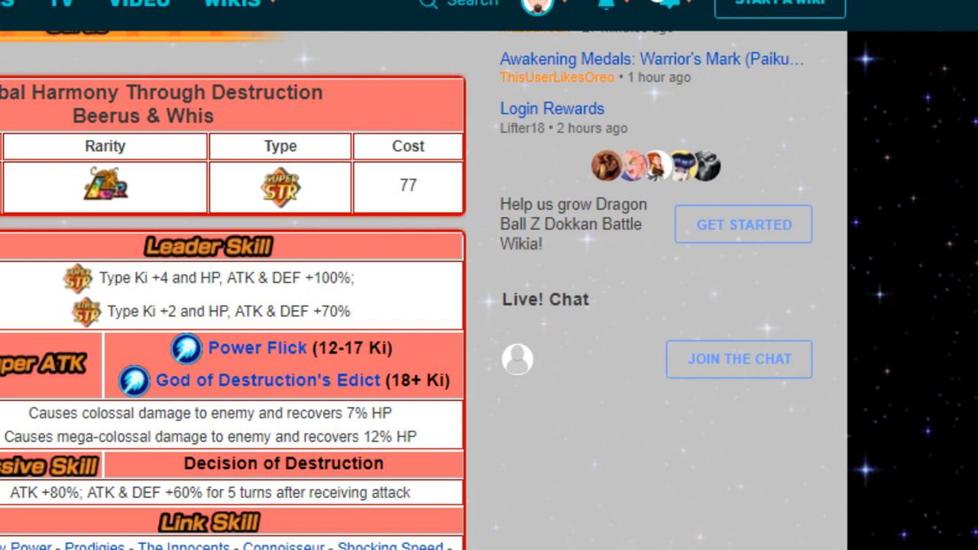
mouse_move(480, 447)
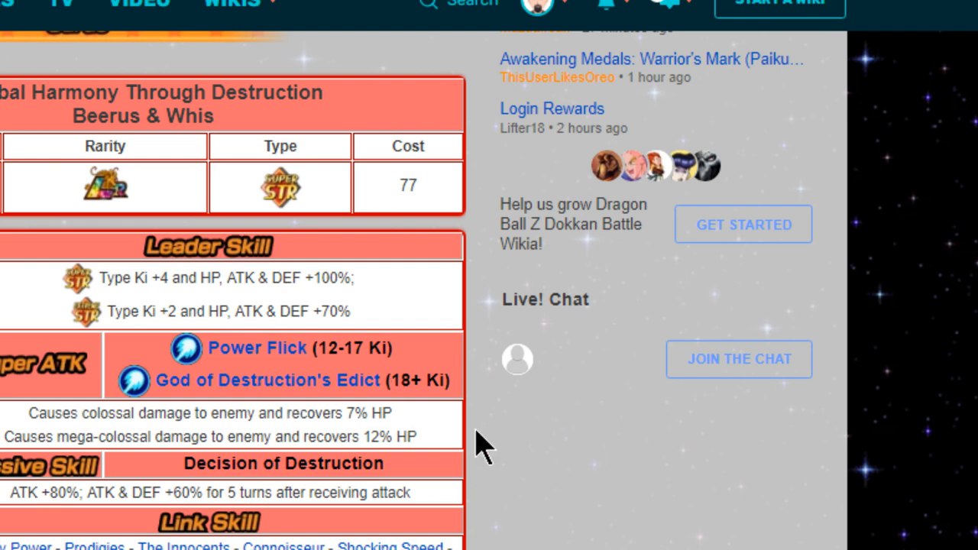
mouse_move(764, 542)
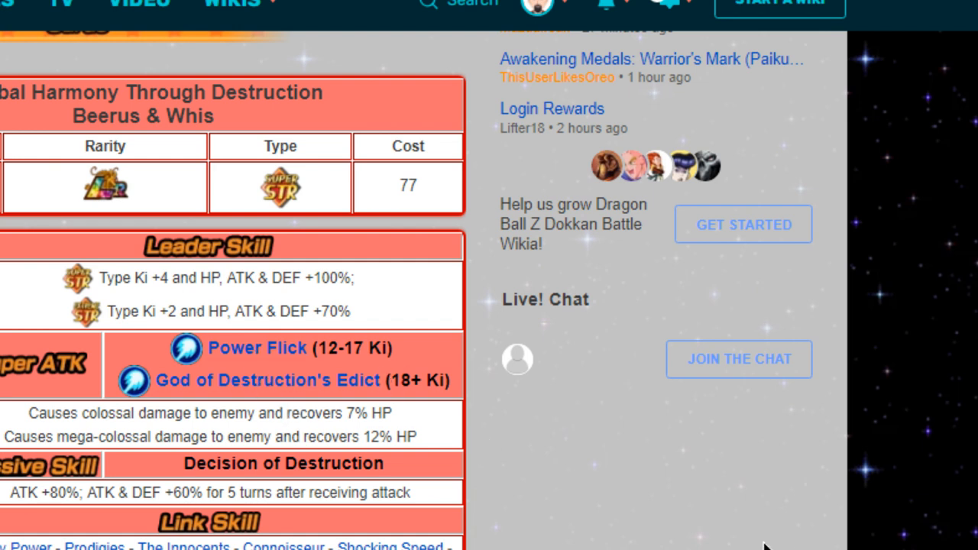